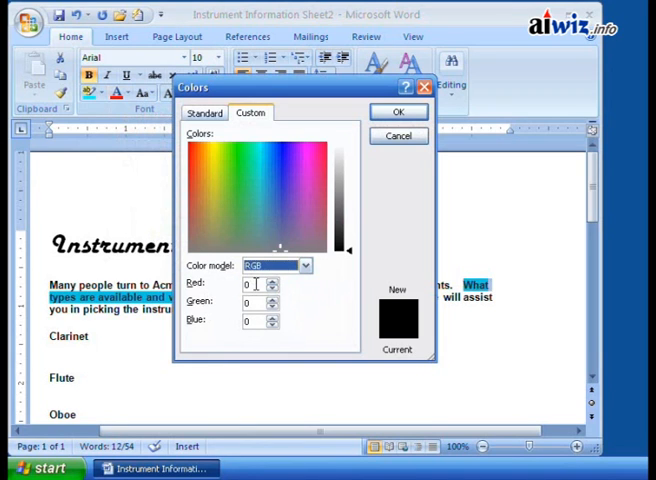
mouse_move(212, 342)
type("12")
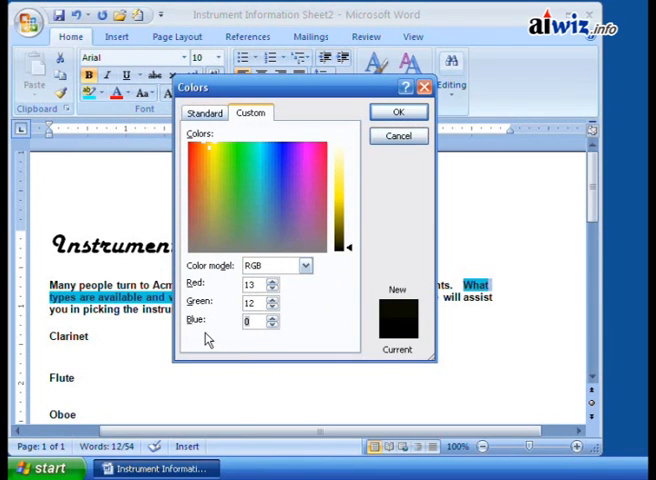
- Pick a dark blue from the colour spectrum for the custom colour (RGB 13, 12, 66)
left_click(280, 176)
type("66")
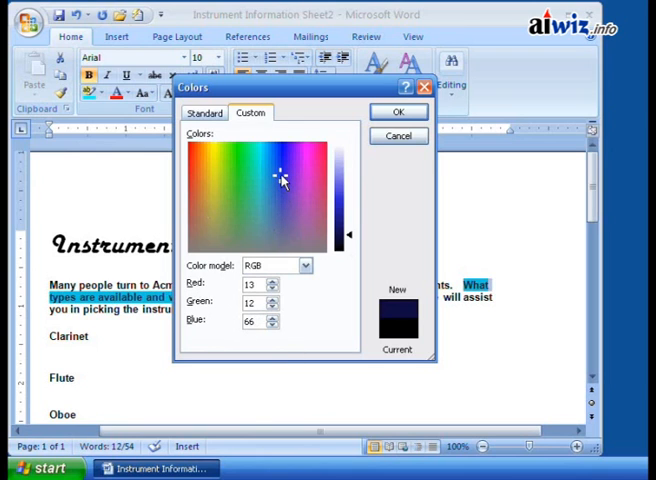
mouse_move(282, 304)
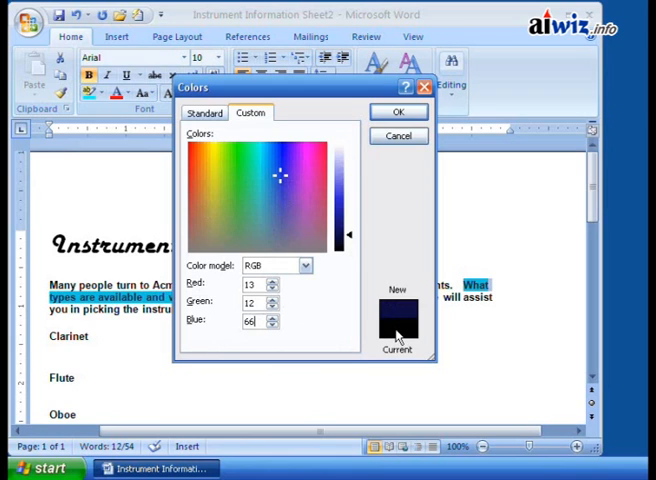
mouse_move(384, 252)
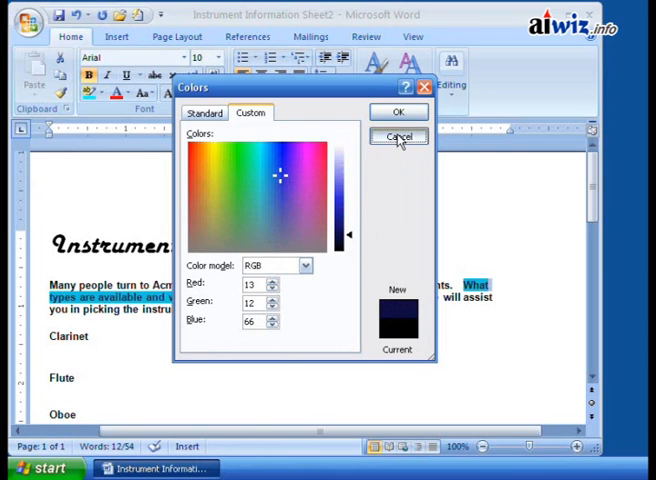
- Cancel the Colors dialog so the paragraph text stays black
left_click(398, 136)
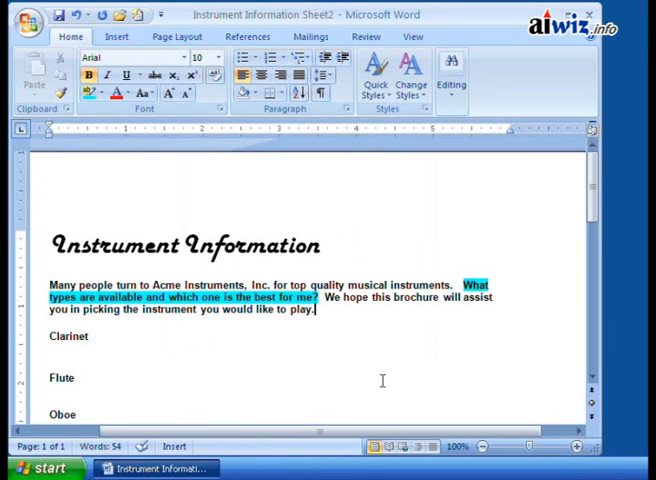
mouse_move(364, 360)
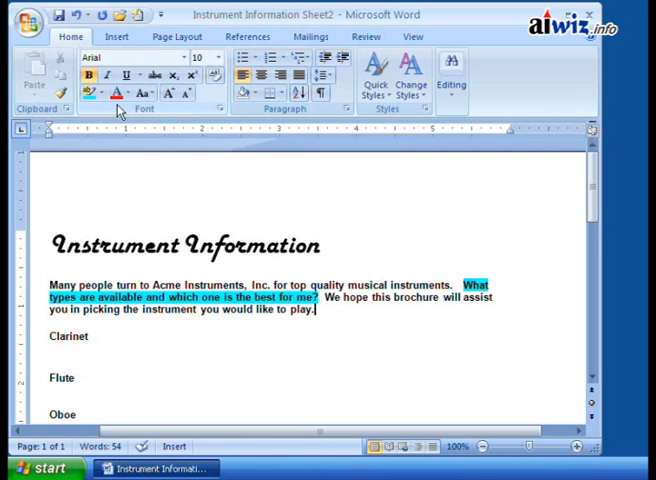
mouse_move(180, 112)
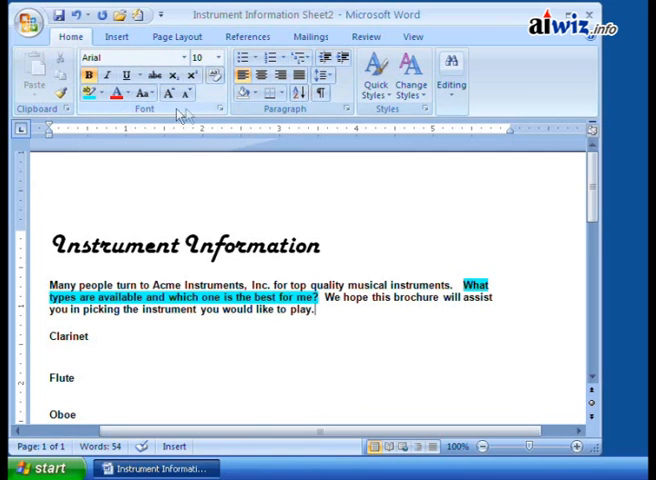
mouse_move(220, 108)
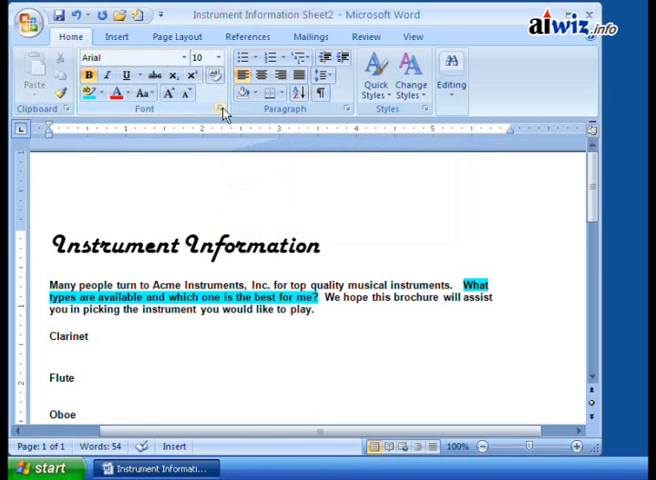
- Show the full Font settings for the selected Arial bold text
left_click(220, 110)
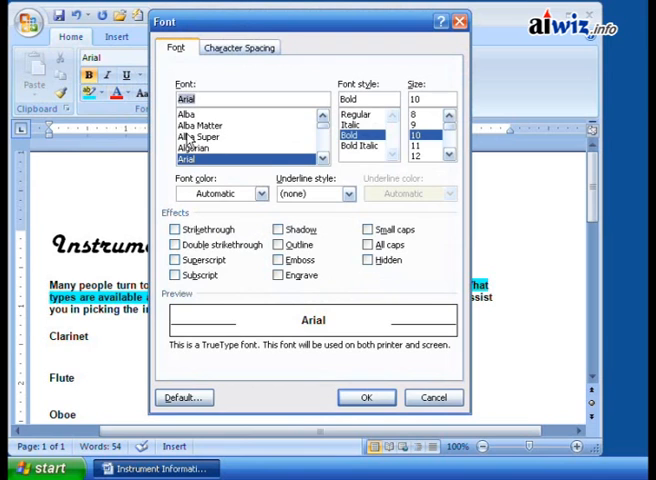
mouse_move(364, 84)
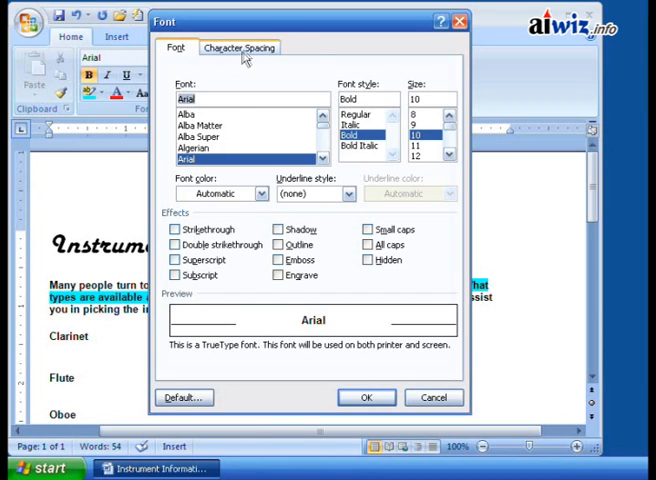
- In Character Spacing, try expanded, normal and condensed letter spacing, settling on Expanded
left_click(238, 48)
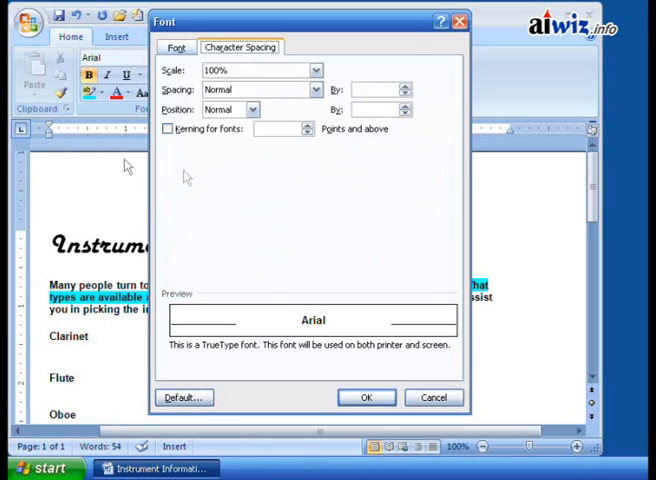
left_click(316, 90)
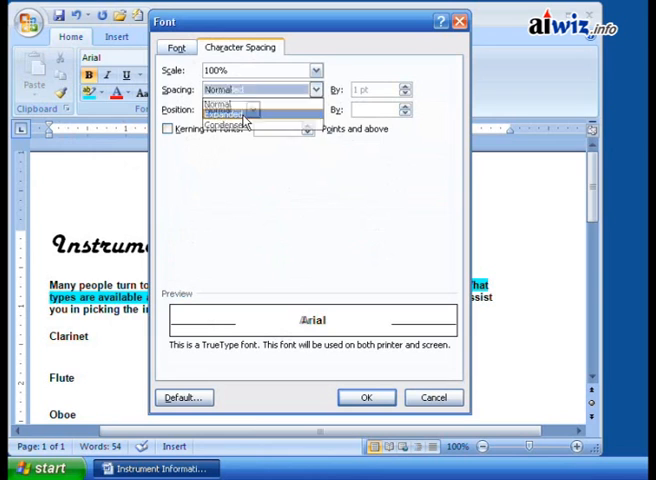
left_click(226, 112)
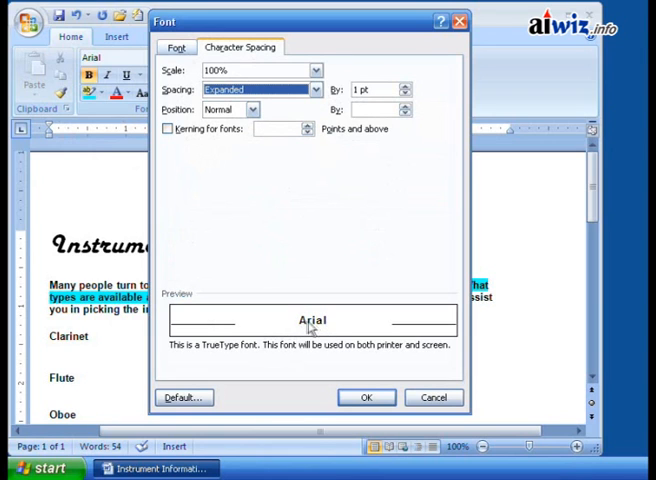
mouse_move(72, 310)
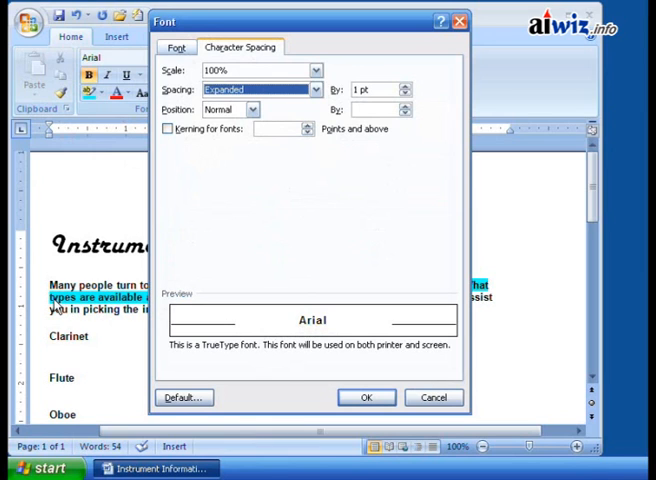
left_click(316, 88)
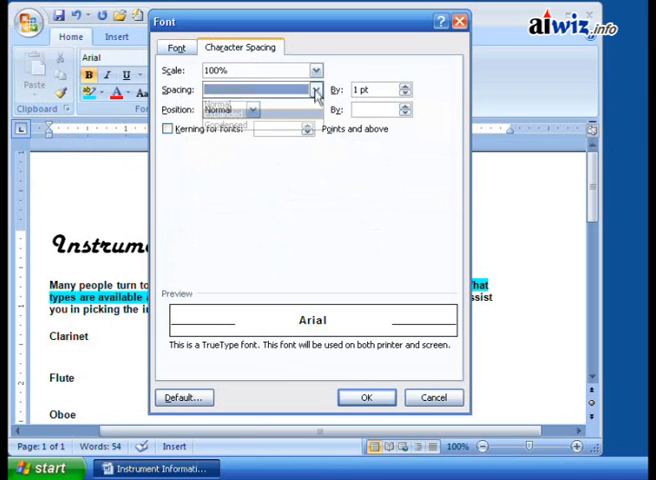
left_click(316, 88)
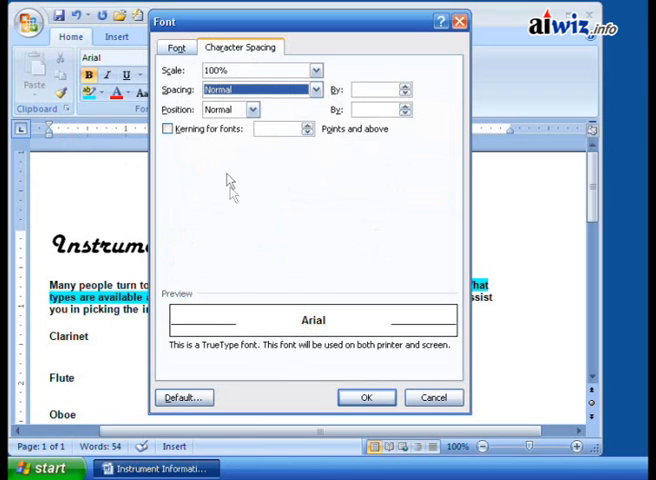
mouse_move(180, 304)
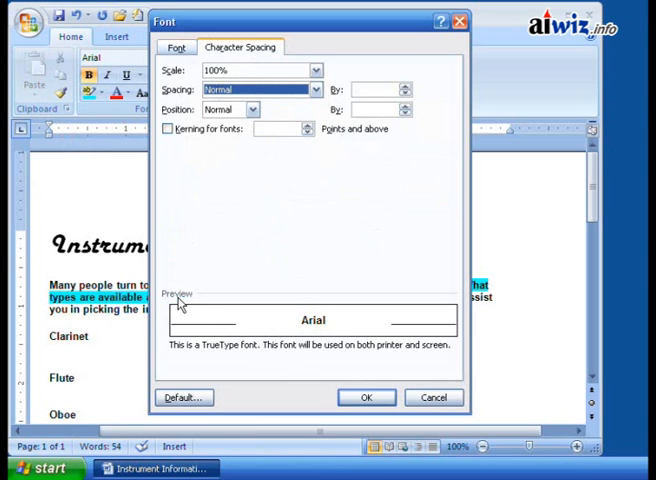
mouse_move(334, 218)
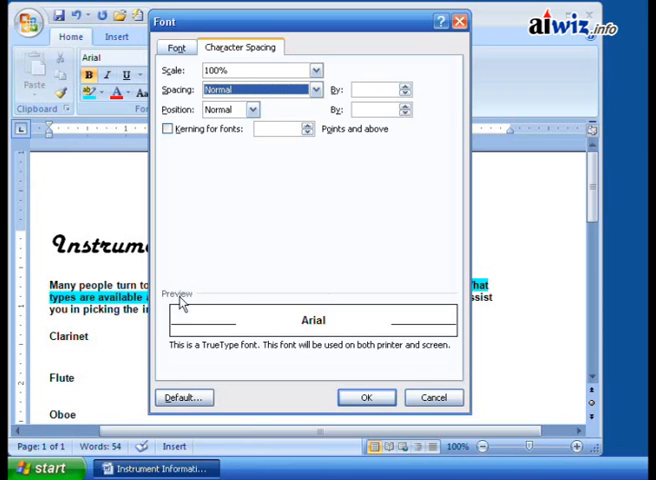
left_click(316, 88)
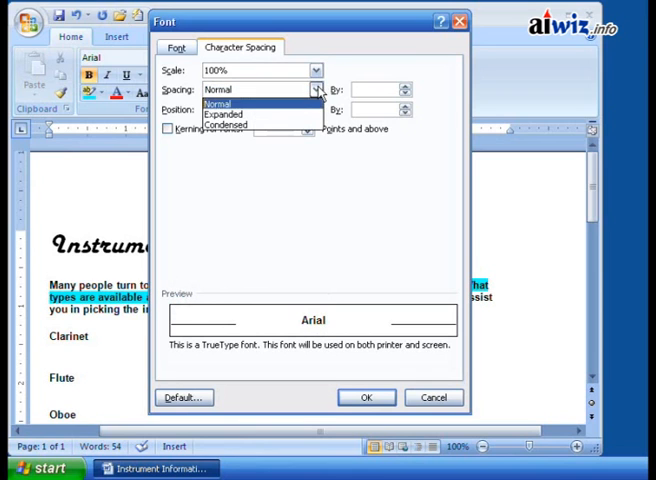
left_click(228, 124)
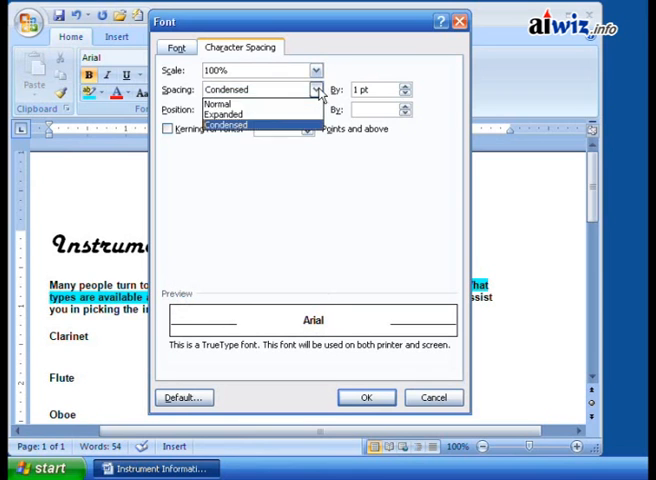
left_click(220, 110)
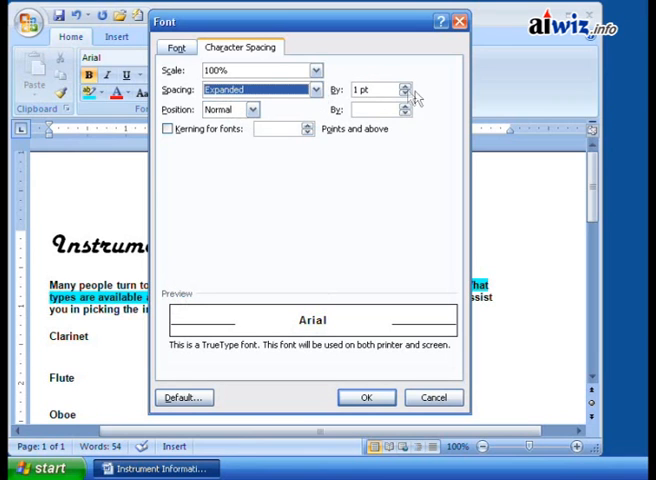
- Step the expanded letter spacing amount up to about 1.7 pt
left_click(404, 84)
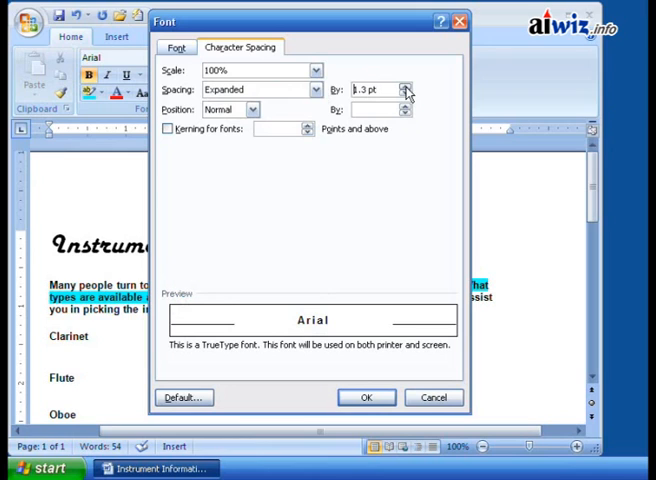
left_click(406, 86)
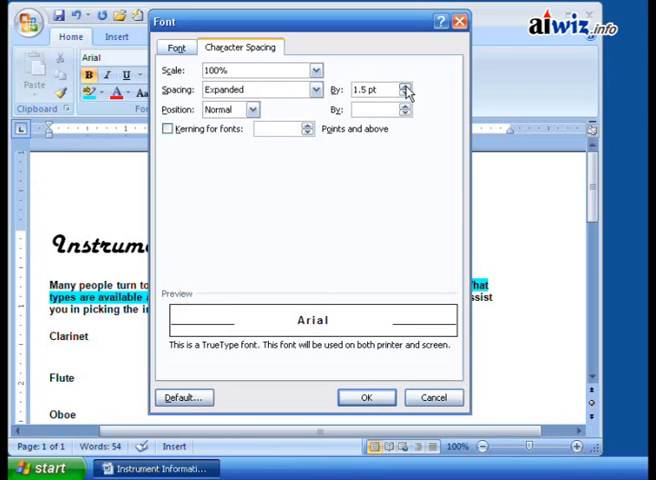
left_click(404, 84)
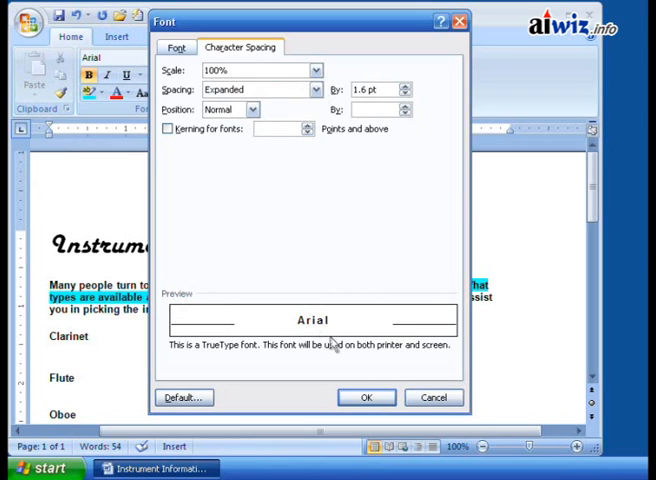
left_click(406, 92)
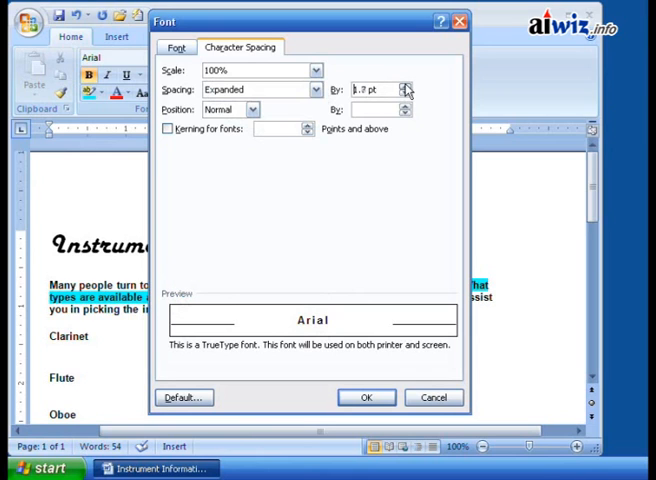
left_click(406, 88)
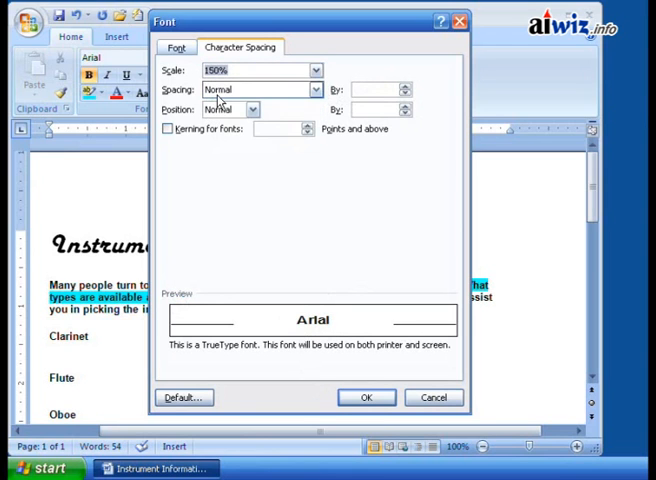
- Try an 80% character scale, then restore the scale to 100%
left_click(316, 70)
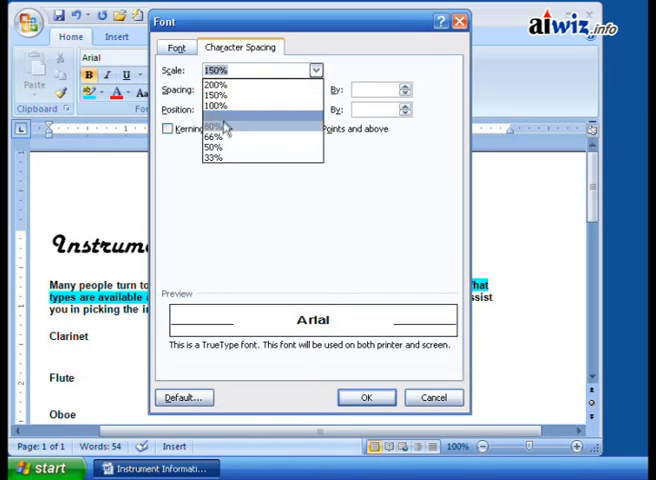
left_click(216, 122)
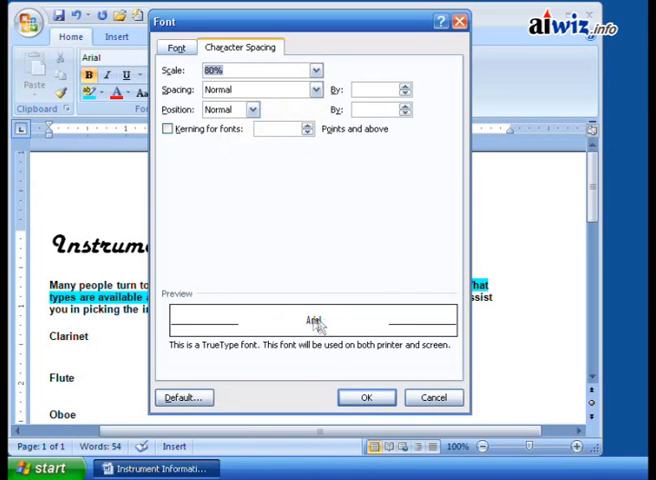
mouse_move(304, 348)
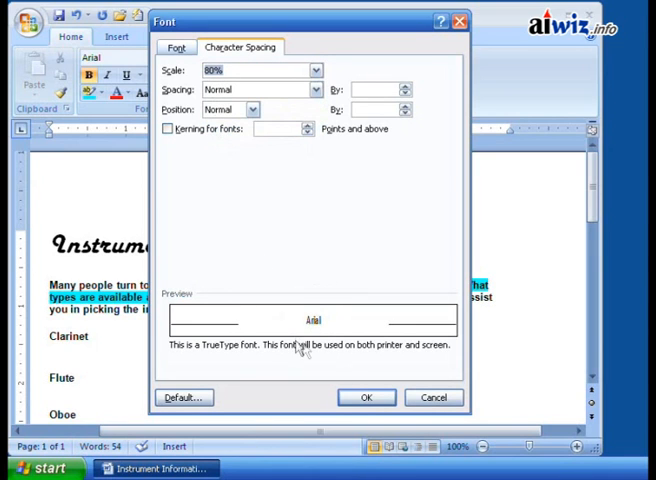
mouse_move(216, 364)
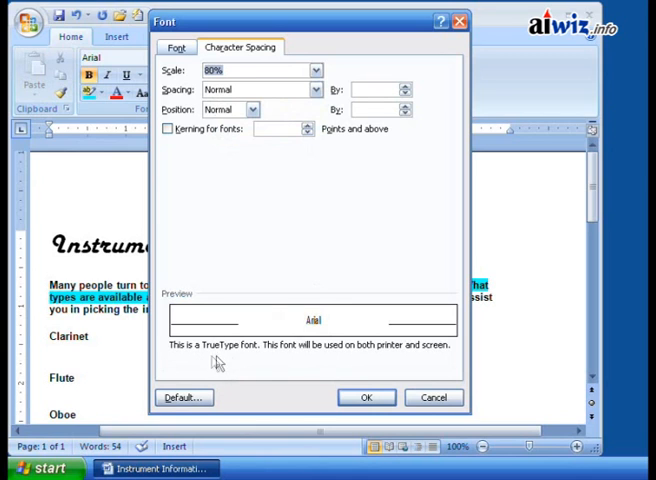
mouse_move(296, 330)
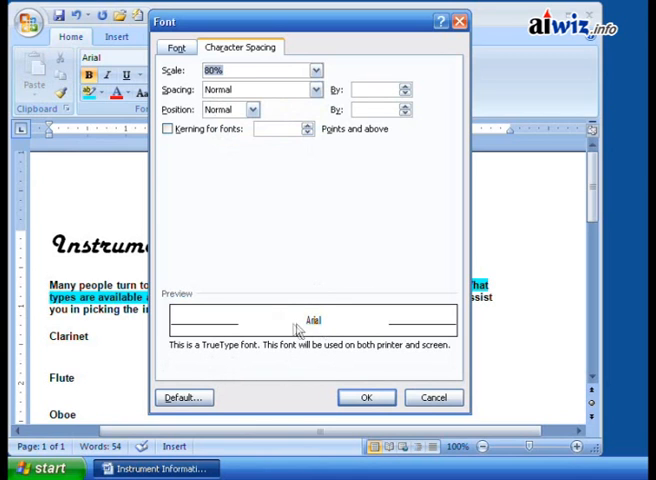
mouse_move(290, 240)
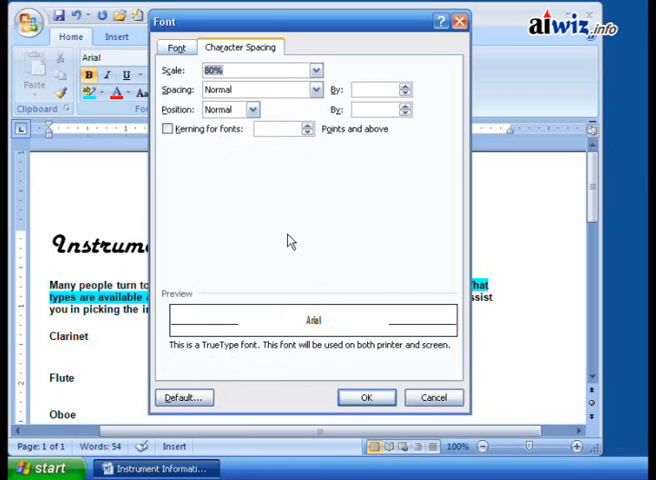
left_click(316, 70)
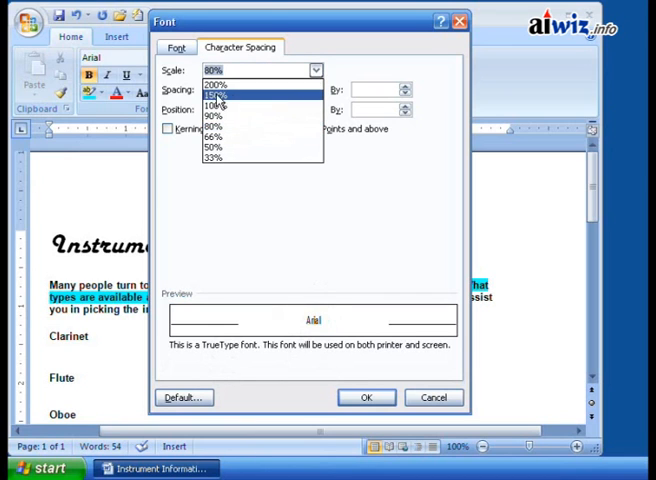
left_click(212, 104)
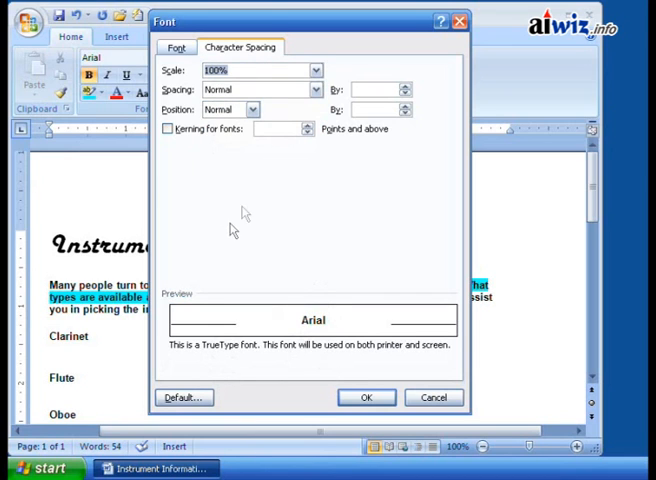
- Lower the text position by 3 pt, then reopen the Position choices for Raised
left_click(254, 108)
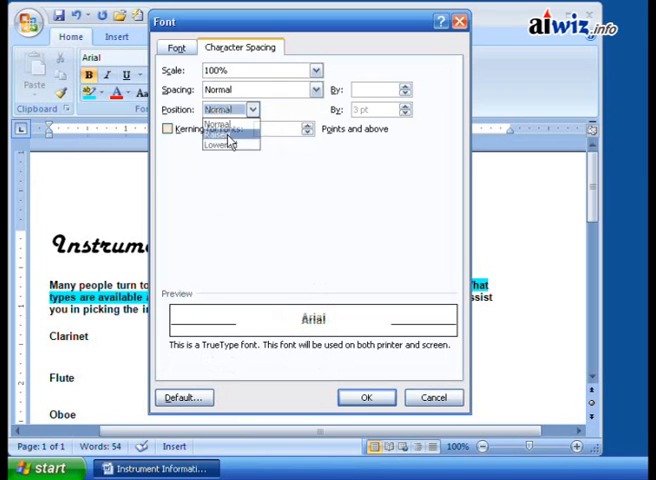
left_click(228, 148)
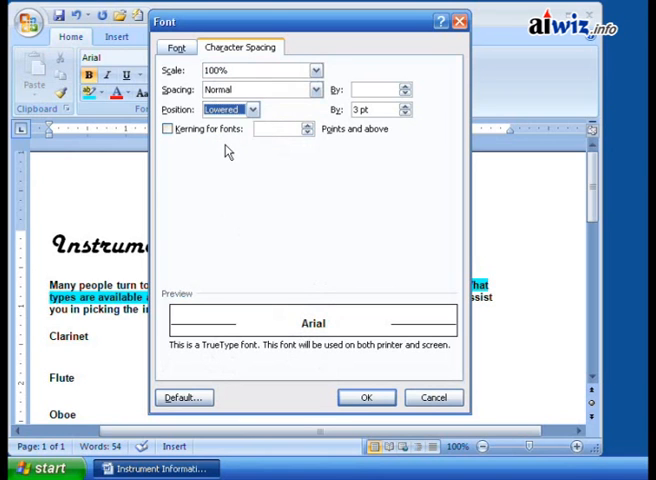
mouse_move(296, 336)
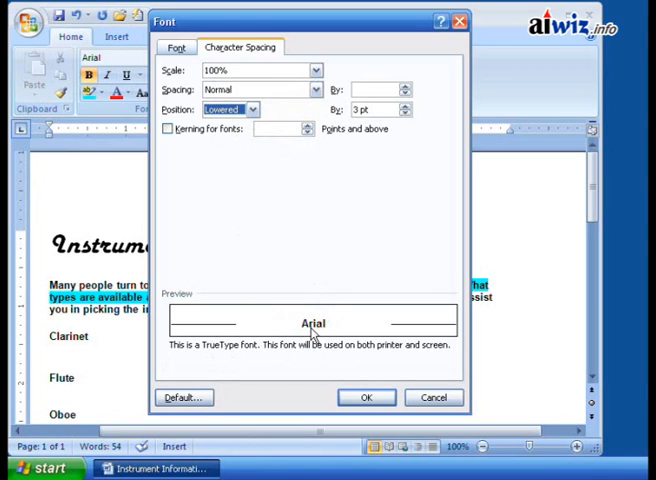
mouse_move(332, 336)
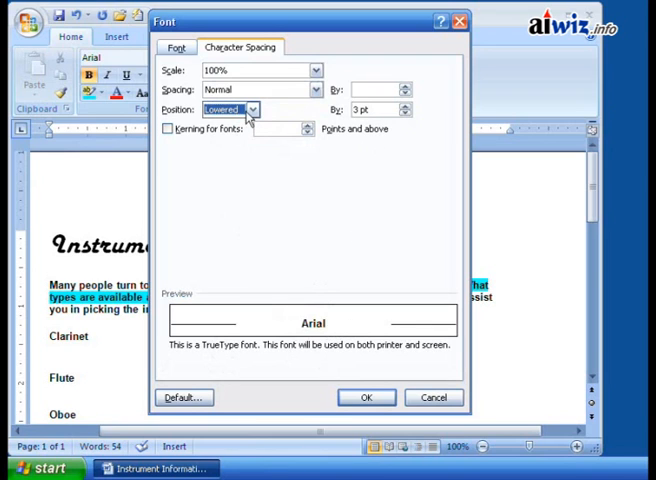
left_click(252, 108)
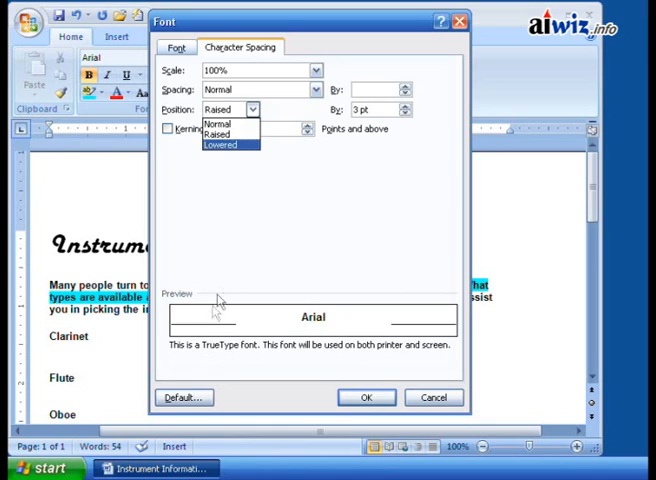
mouse_move(218, 124)
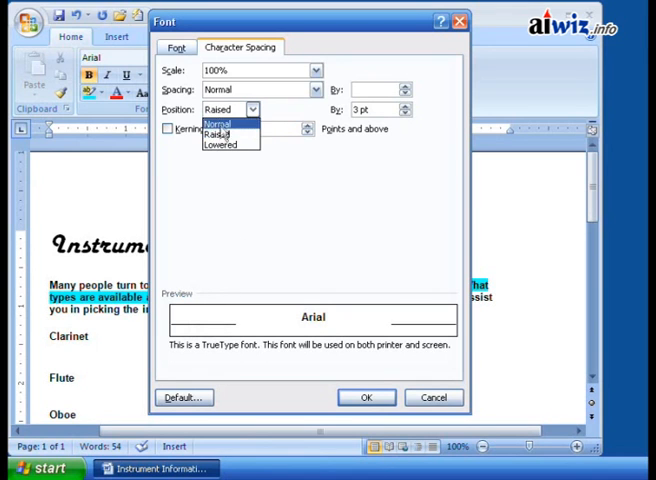
- On the Font tab, preview Superscript then Subscript, ending with both cleared
left_click(176, 48)
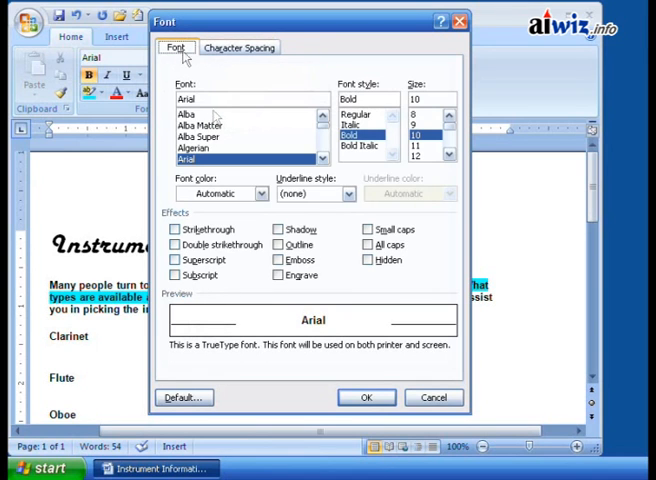
mouse_move(252, 290)
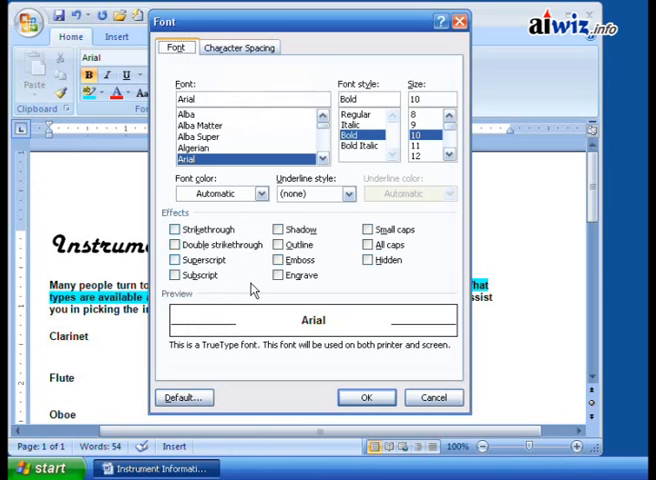
left_click(176, 260)
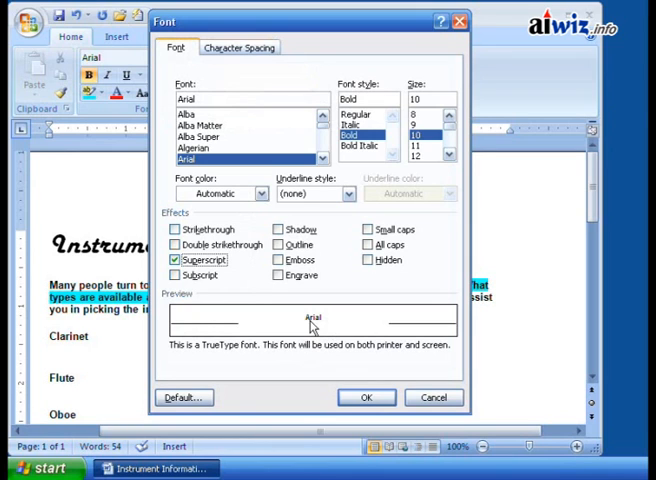
left_click(176, 274)
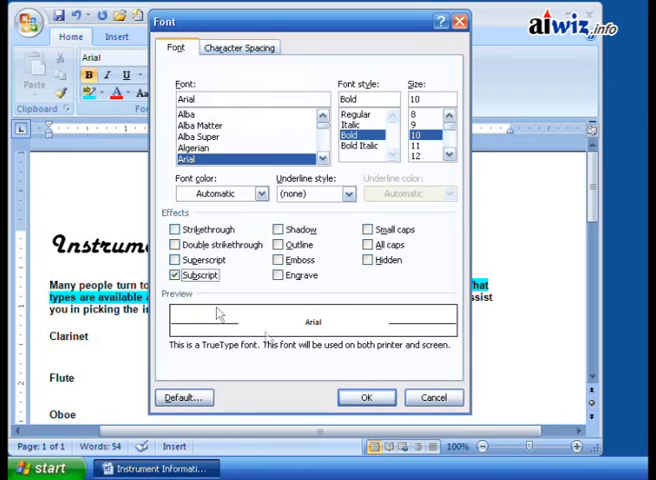
mouse_move(312, 340)
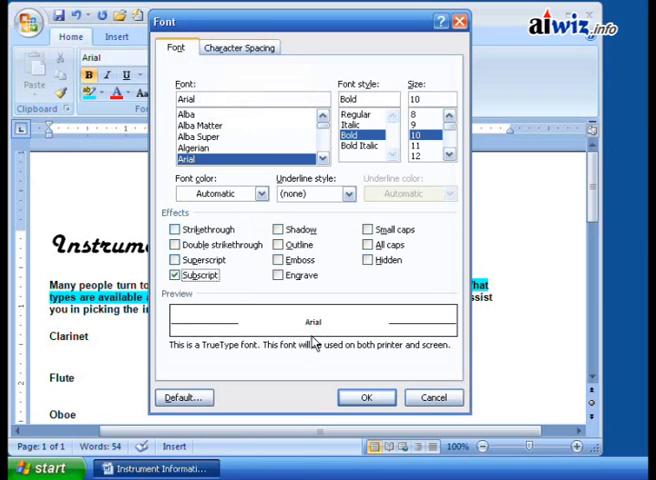
mouse_move(242, 320)
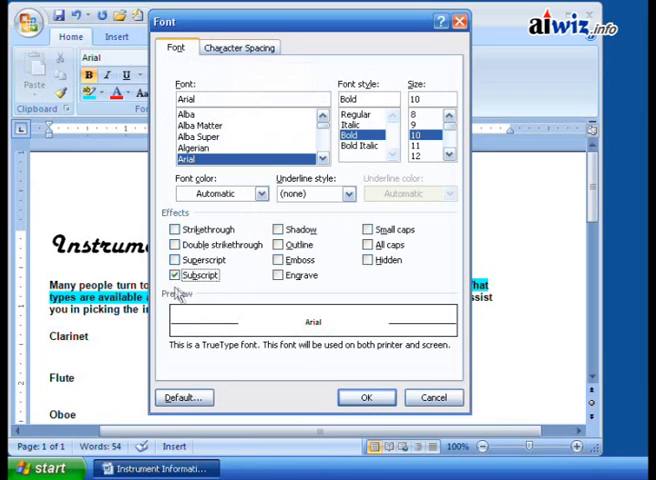
mouse_move(246, 276)
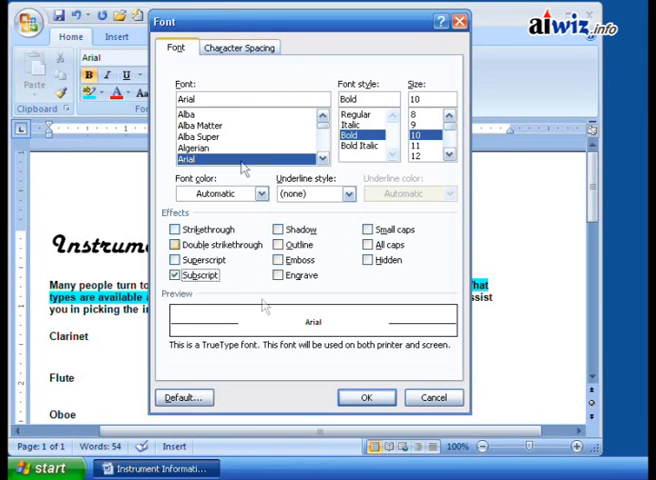
left_click(176, 274)
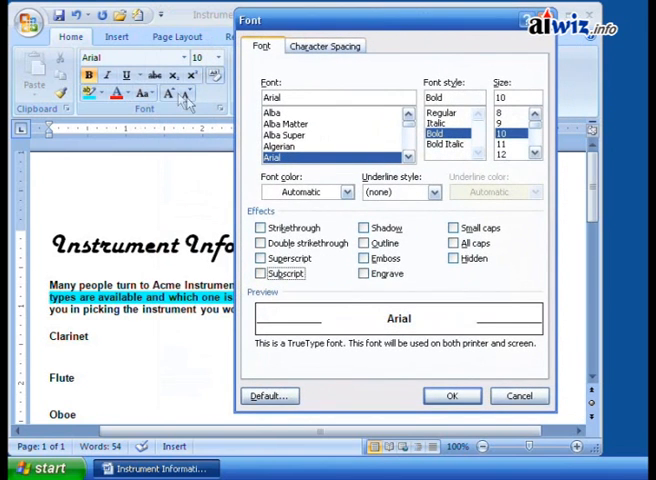
mouse_move(160, 212)
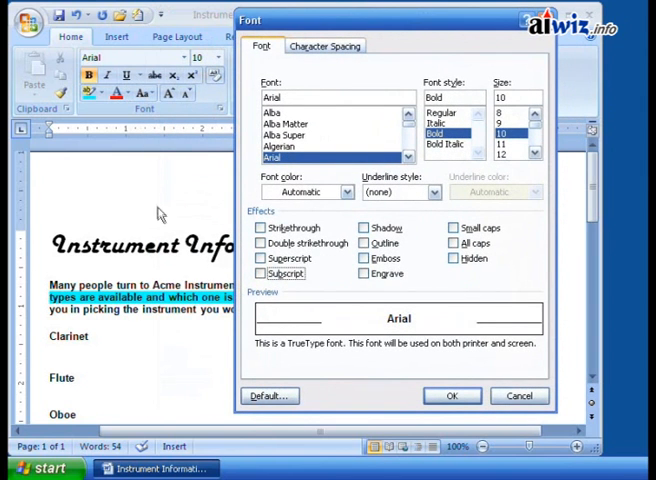
mouse_move(436, 290)
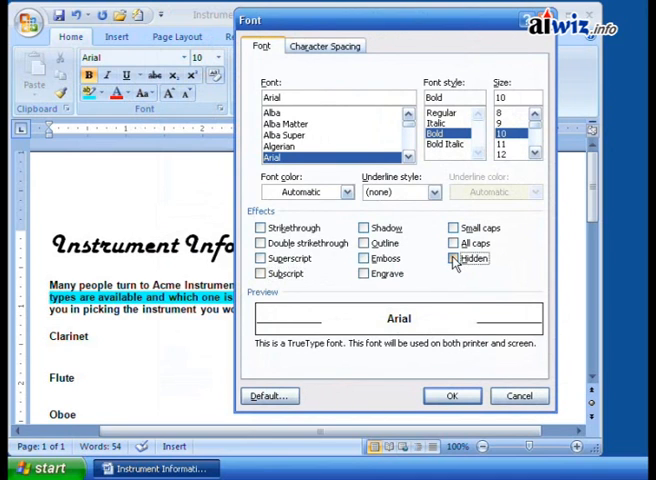
- Preview the Hidden, Emboss and Engrave effects, leaving the text plain
left_click(454, 258)
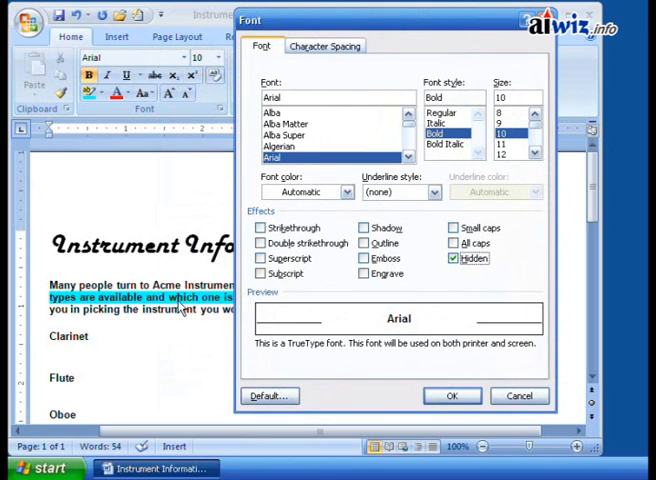
mouse_move(360, 312)
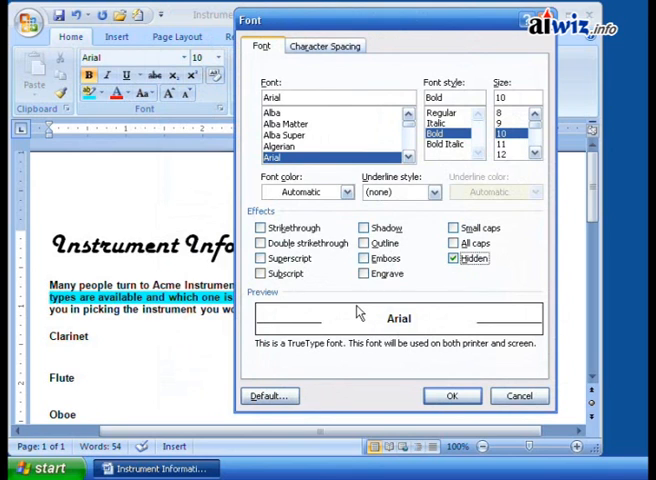
mouse_move(464, 294)
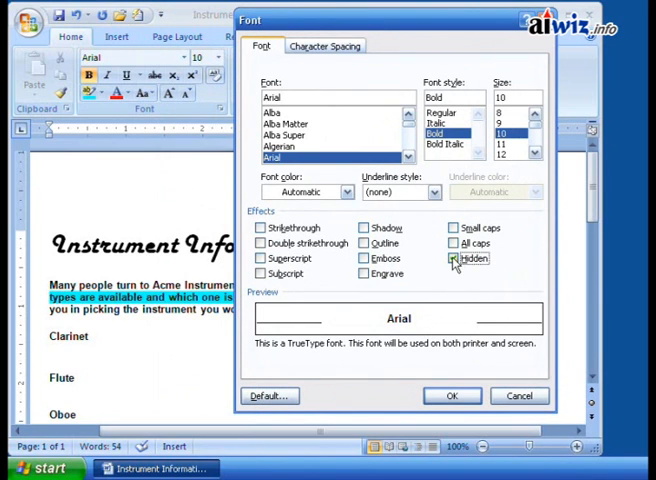
left_click(454, 258)
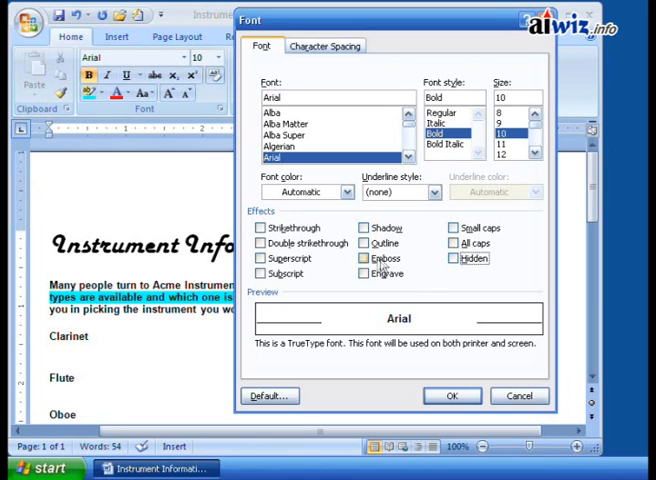
left_click(364, 258)
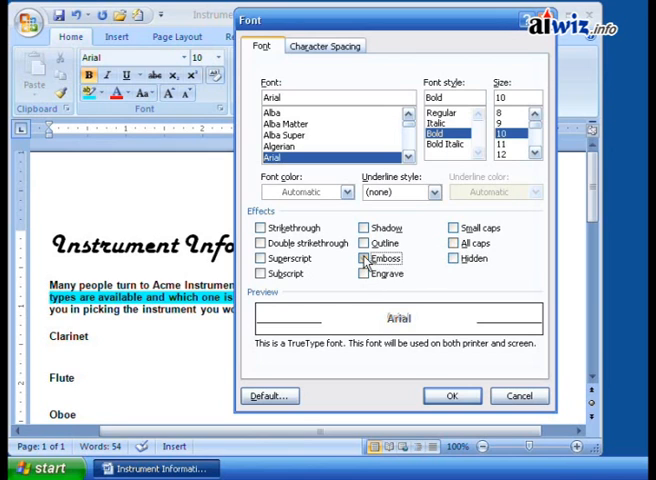
left_click(364, 258)
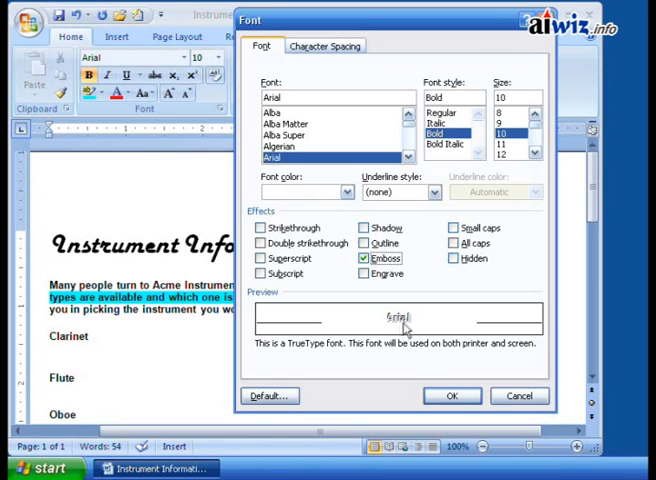
left_click(364, 272)
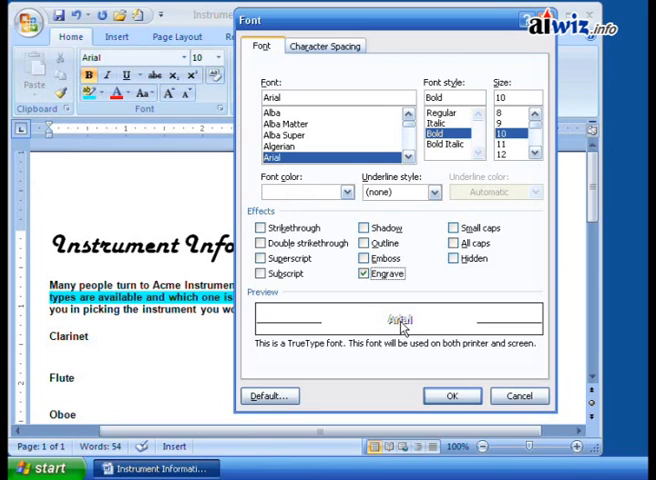
left_click(364, 272)
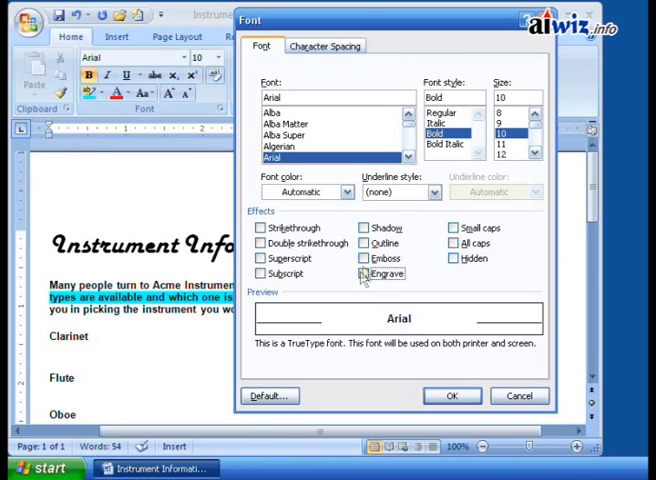
- Apply a Shadow effect and try a Words only underline before setting underline back to (none)
left_click(364, 228)
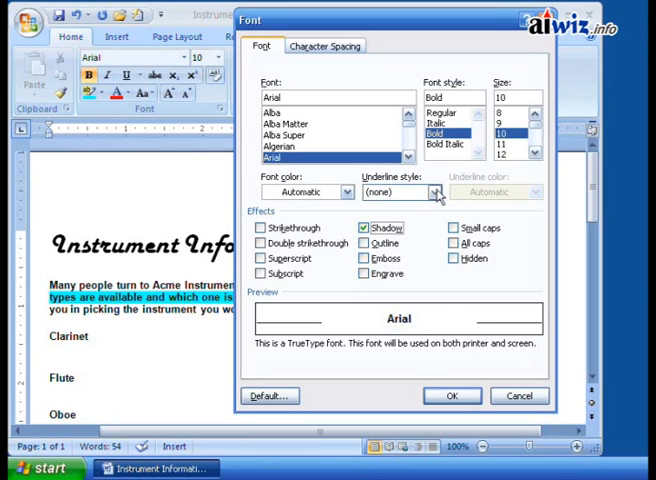
left_click(434, 192)
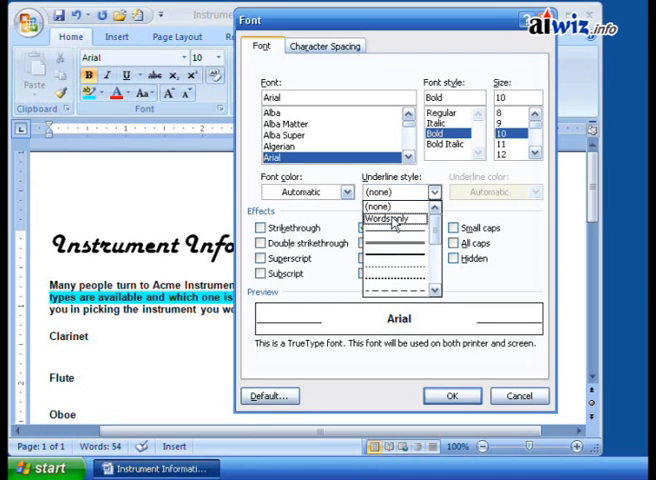
left_click(390, 218)
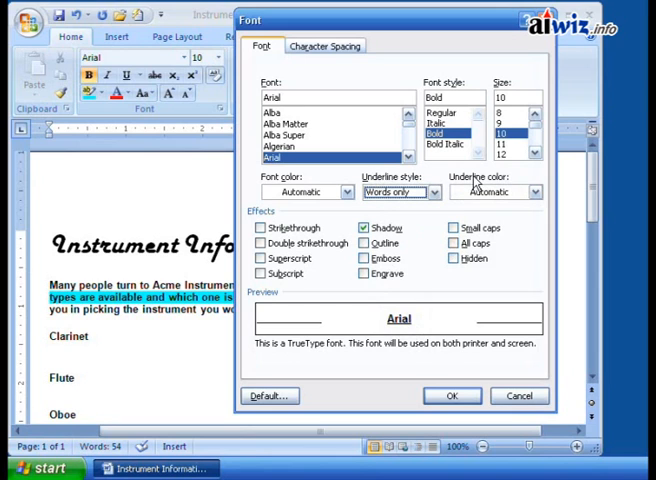
left_click(398, 192)
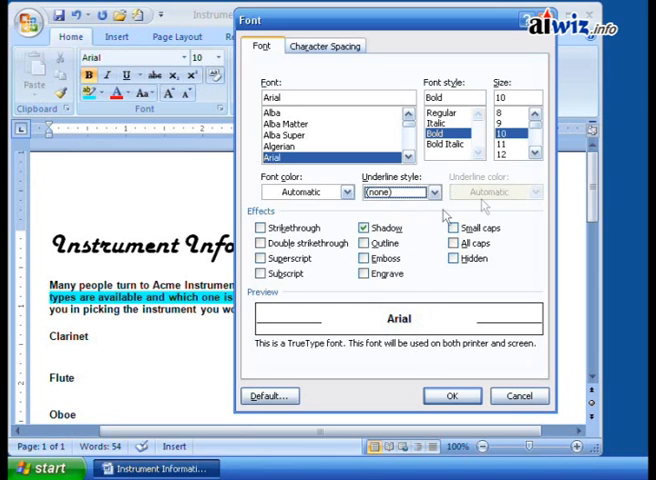
mouse_move(500, 202)
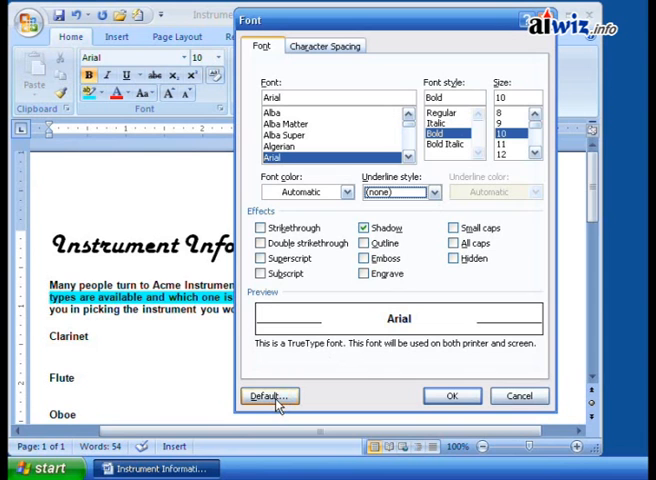
left_click(268, 396)
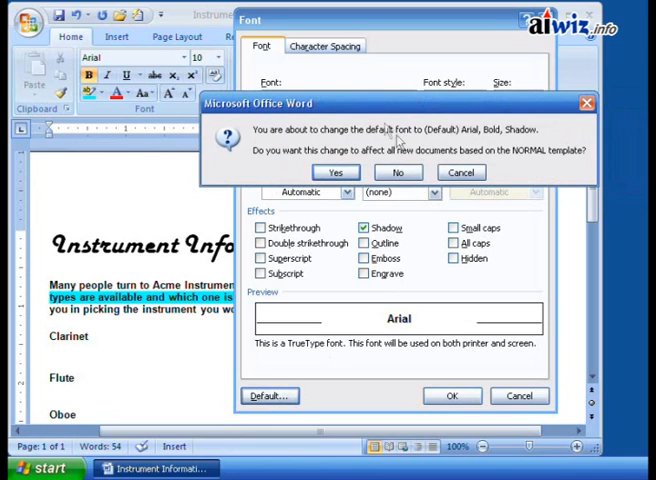
mouse_move(278, 152)
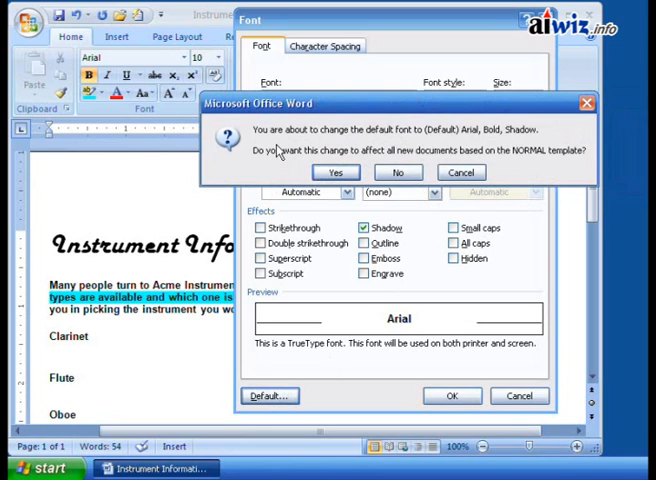
mouse_move(530, 162)
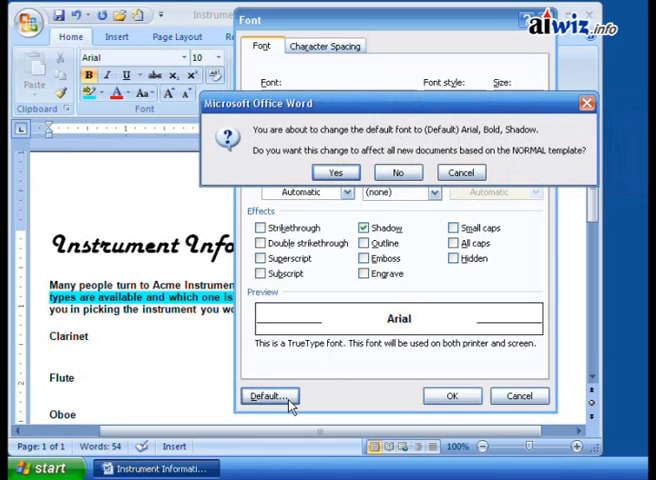
mouse_move(332, 386)
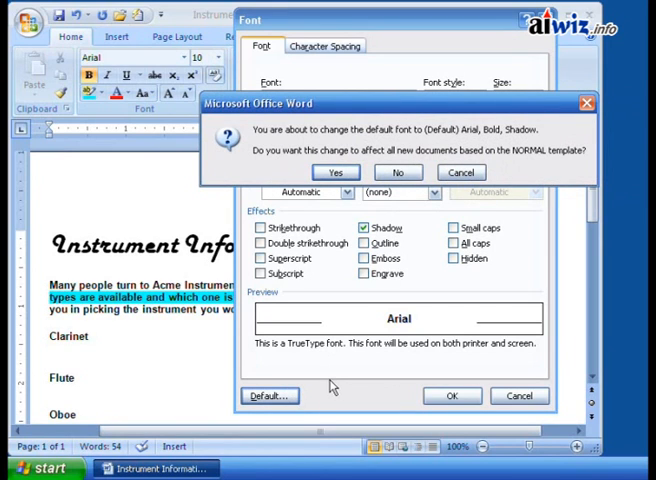
mouse_move(350, 388)
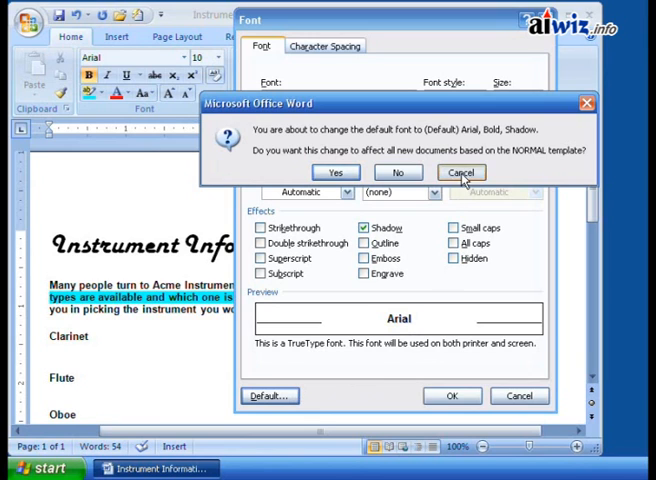
left_click(460, 172)
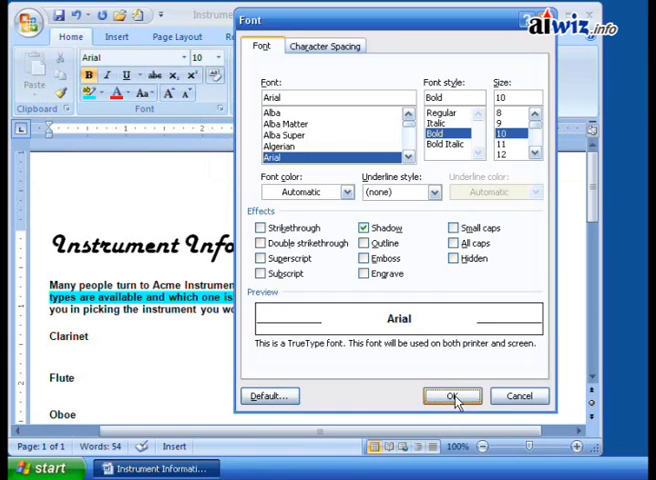
- Confirm the Font settings with OK and place the insertion point after Clarinet
left_click(452, 396)
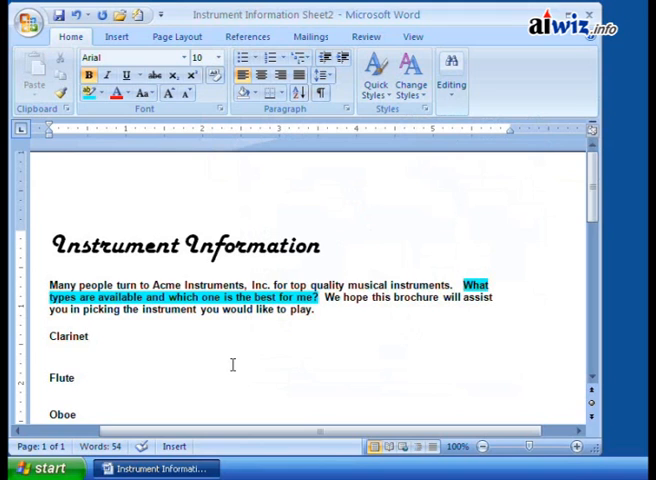
left_click(88, 336)
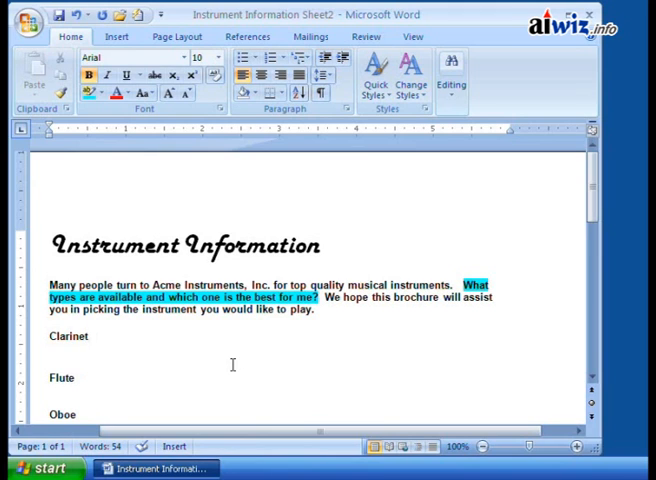
left_click(88, 336)
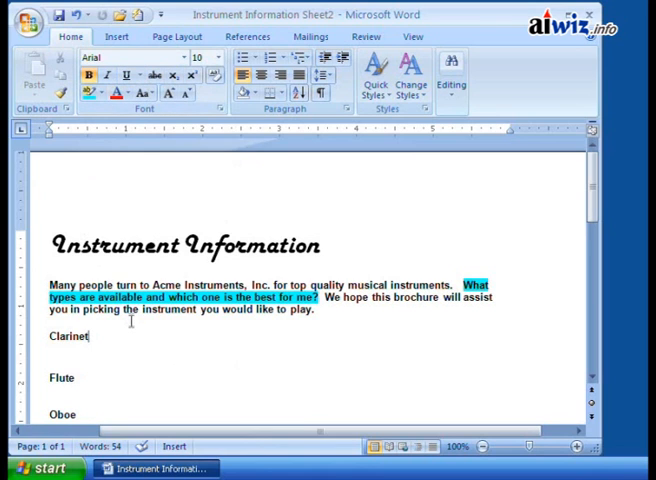
mouse_move(172, 374)
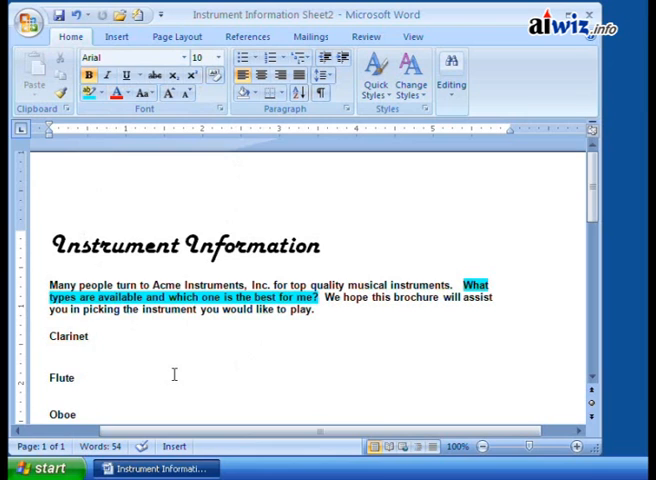
left_click(88, 336)
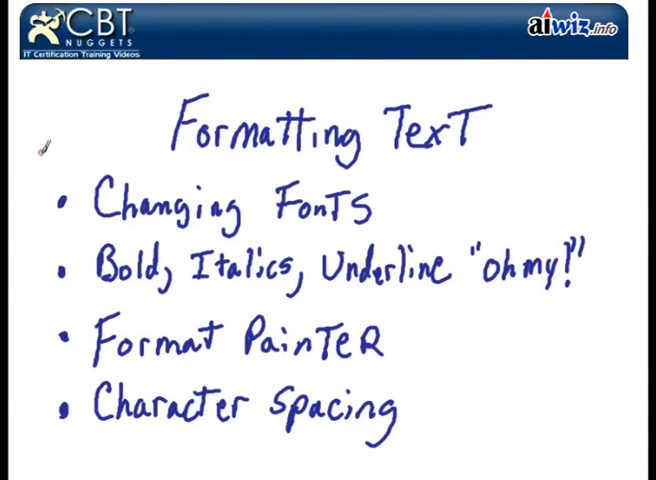
mouse_move(44, 200)
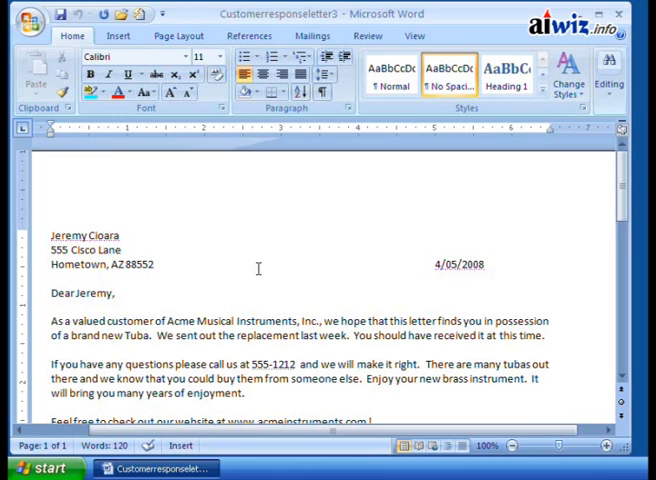
mouse_move(252, 312)
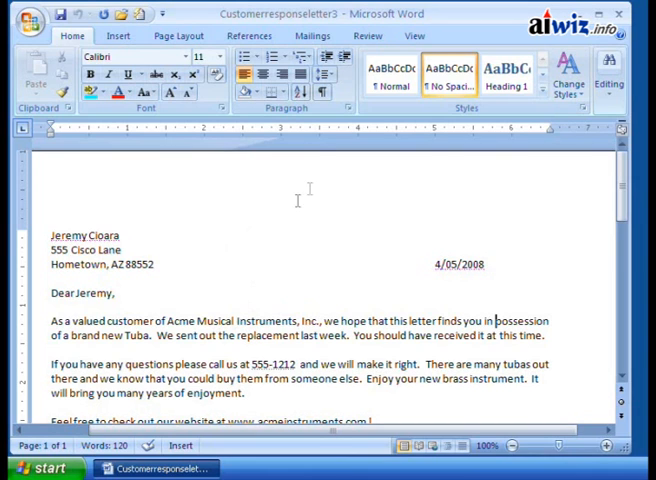
mouse_move(256, 258)
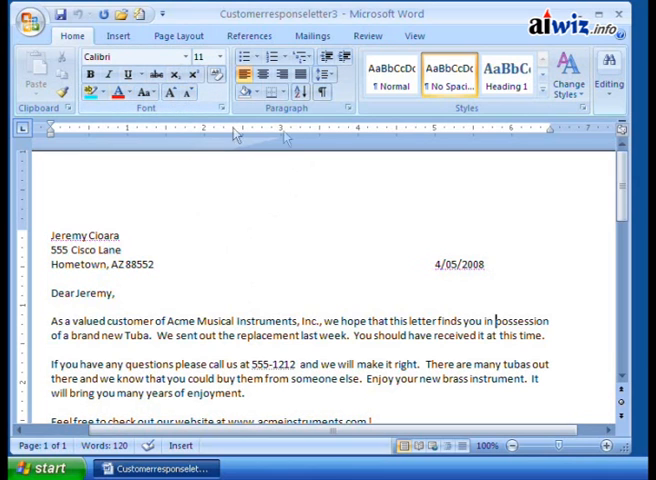
mouse_move(296, 116)
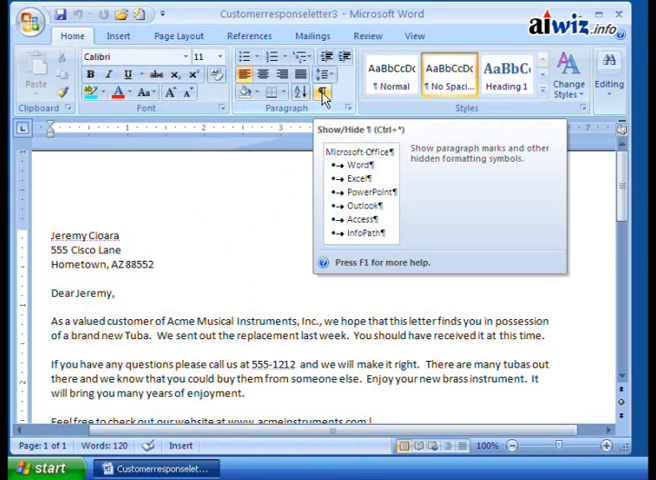
left_click(322, 96)
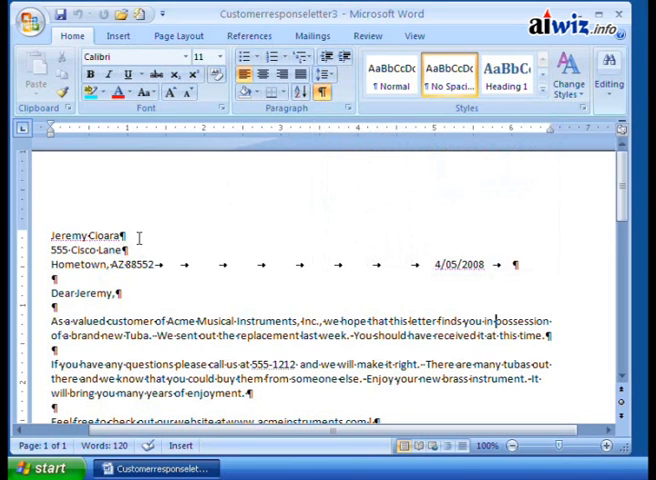
mouse_move(168, 228)
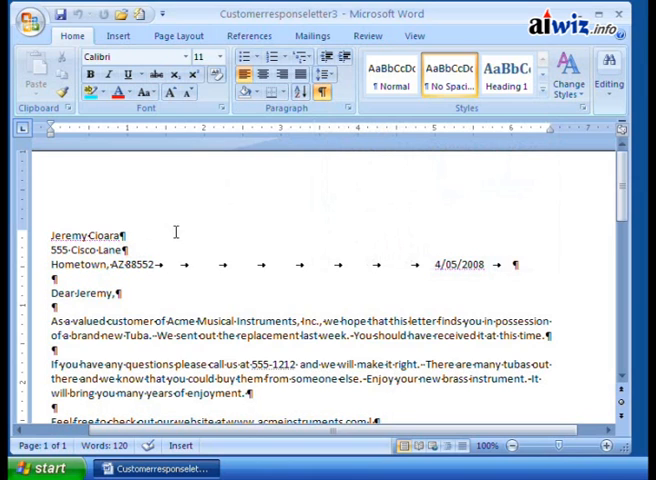
mouse_move(188, 240)
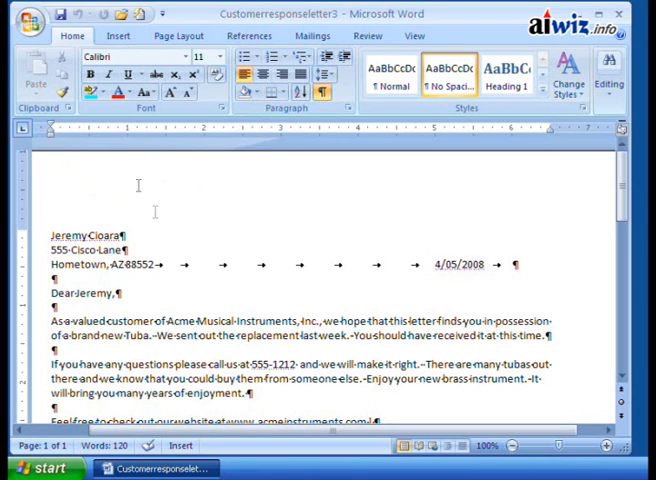
mouse_move(176, 236)
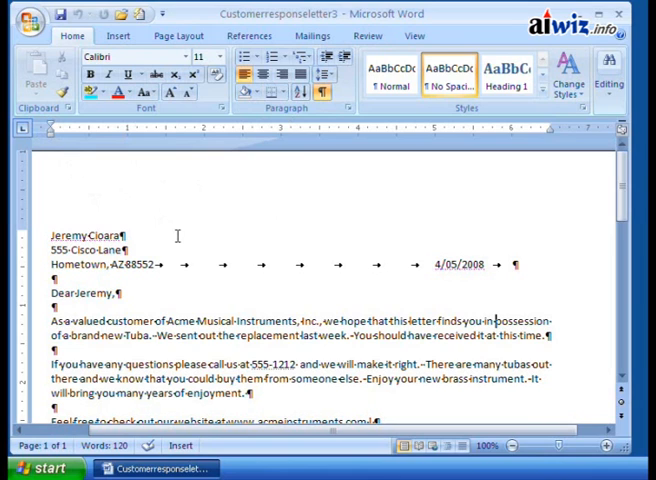
mouse_move(252, 236)
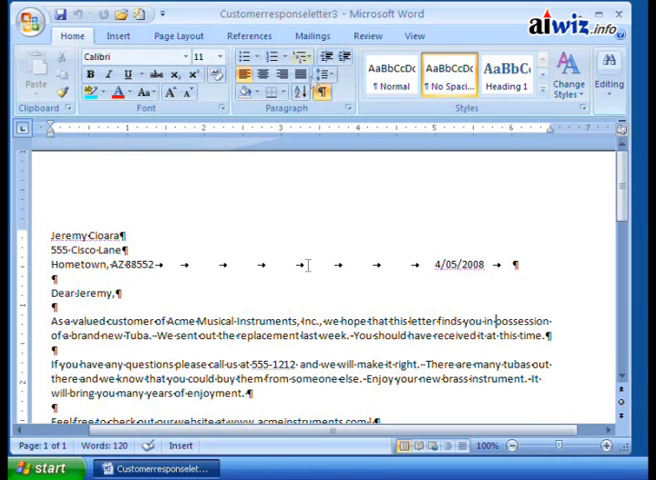
mouse_move(336, 260)
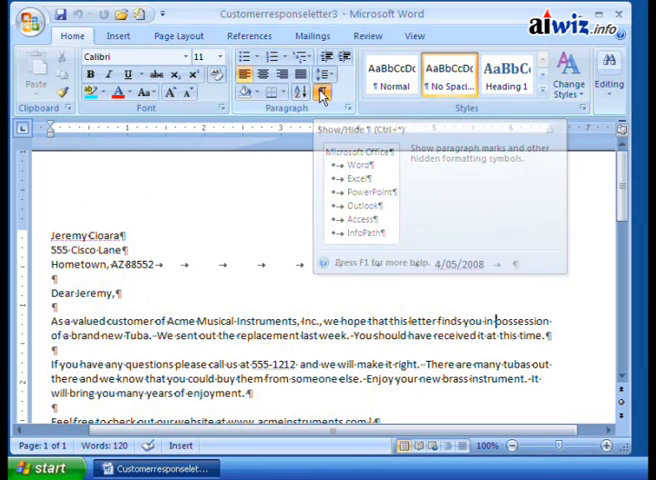
left_click(320, 94)
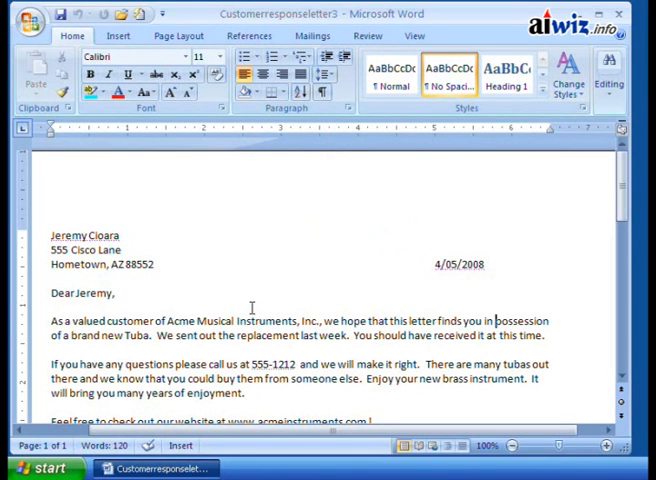
mouse_move(98, 186)
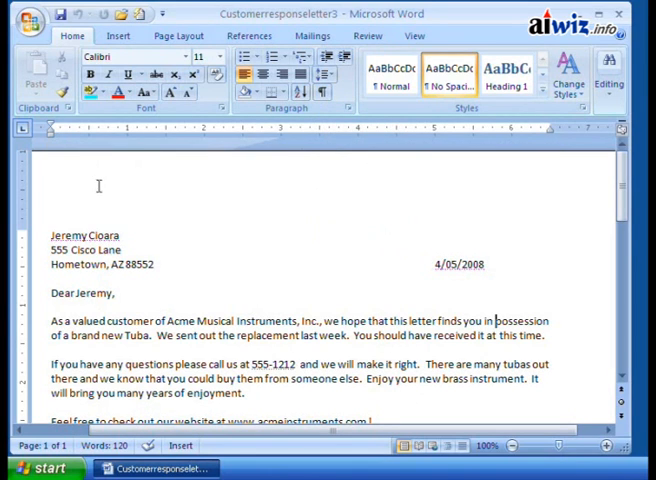
mouse_move(48, 132)
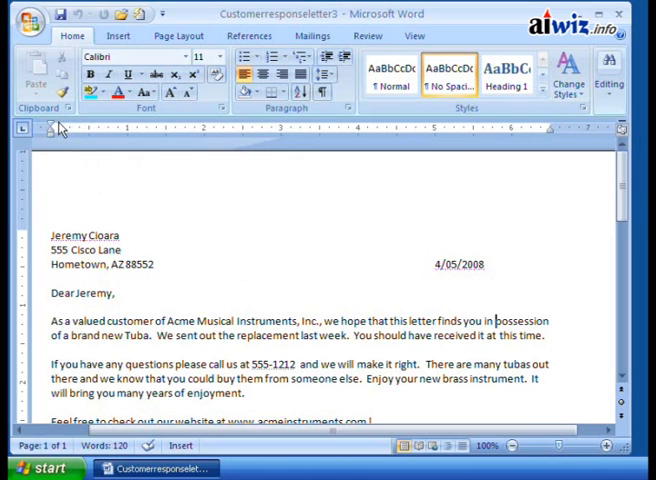
mouse_move(56, 130)
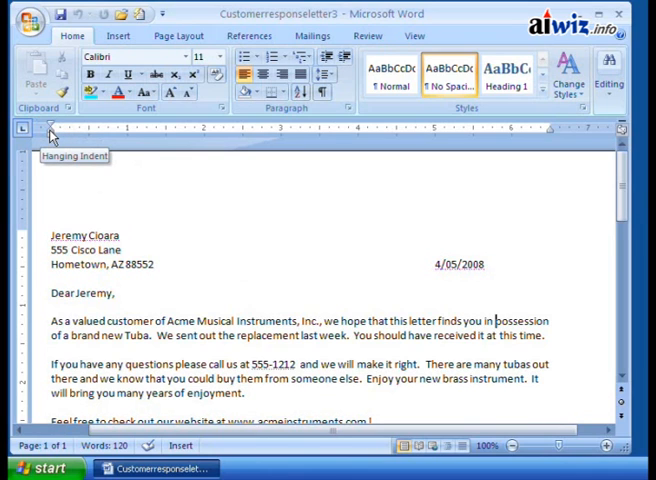
mouse_move(56, 160)
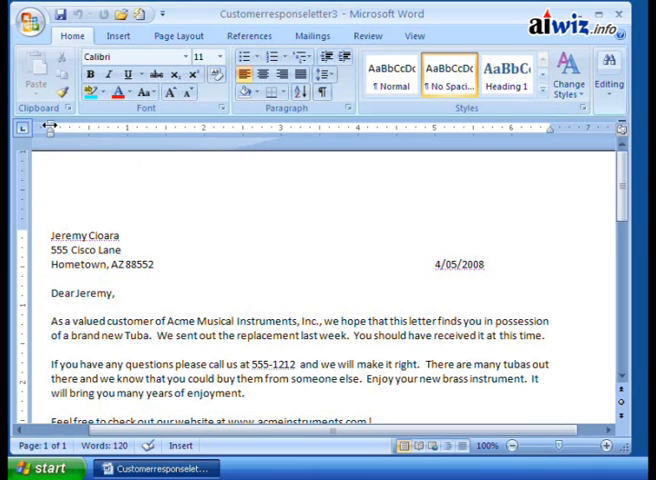
mouse_move(50, 128)
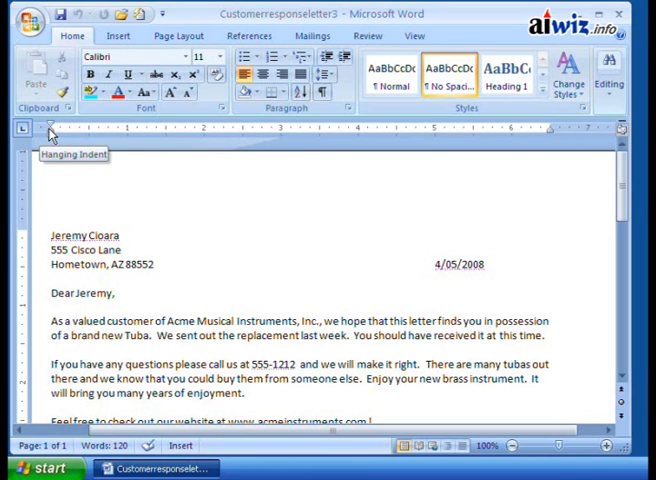
mouse_move(48, 130)
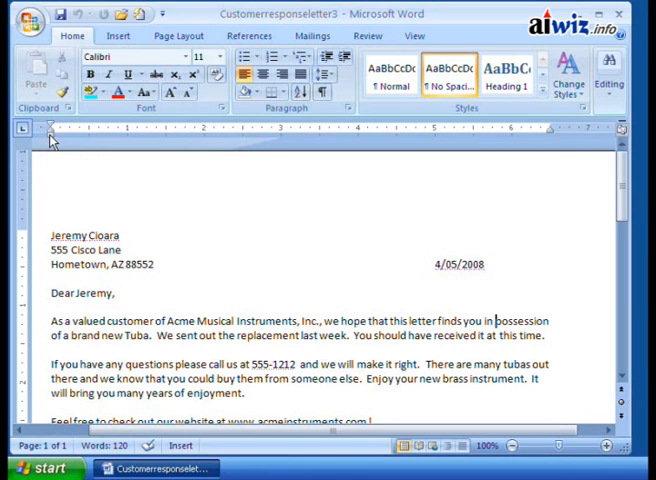
mouse_move(48, 128)
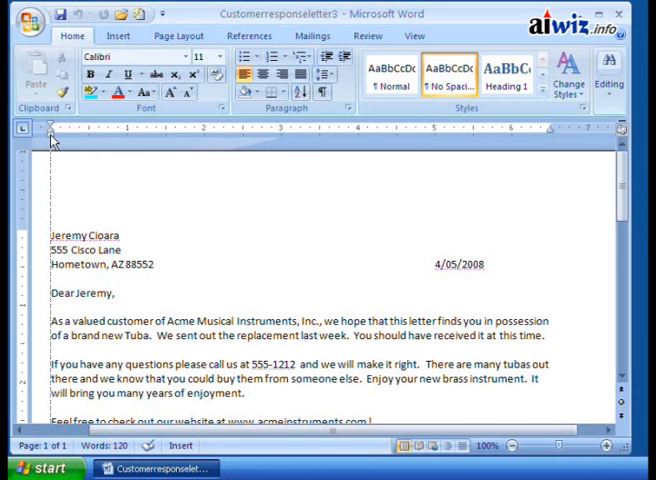
- Drag the Left Indent marker rightward to indent the 'As a valued customer' paragraph's left edge
left_click_drag(44, 128, 76, 128)
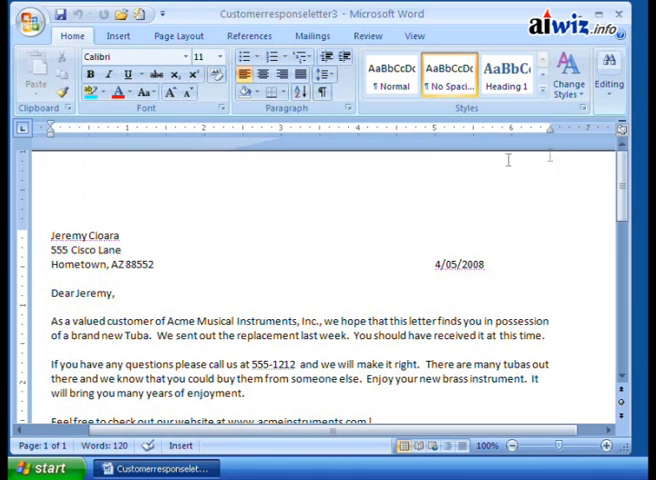
mouse_move(548, 130)
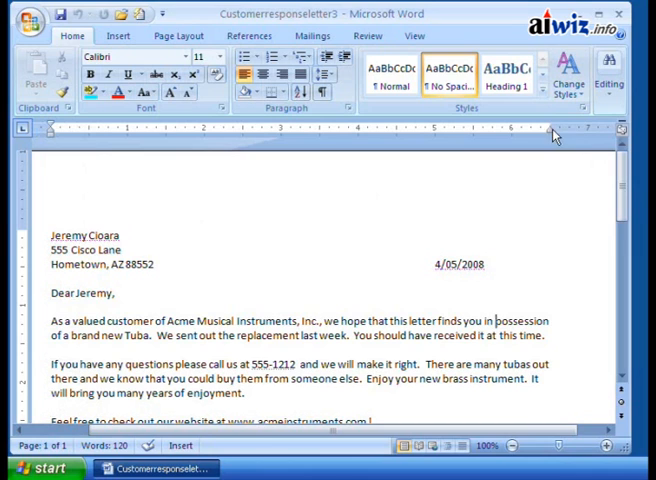
mouse_move(504, 318)
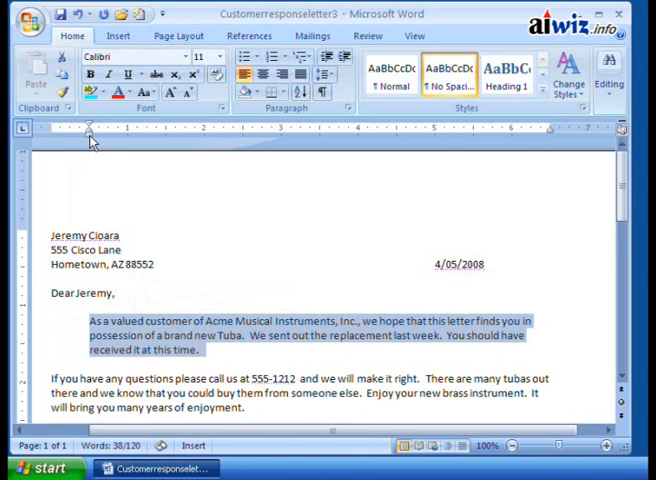
mouse_move(88, 336)
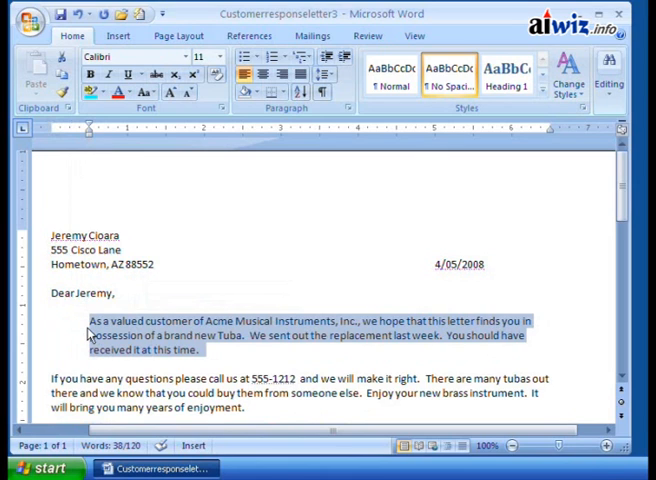
mouse_move(100, 348)
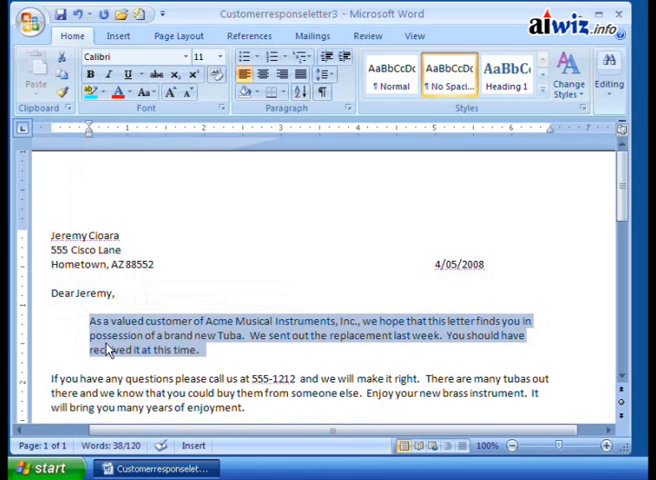
mouse_move(556, 140)
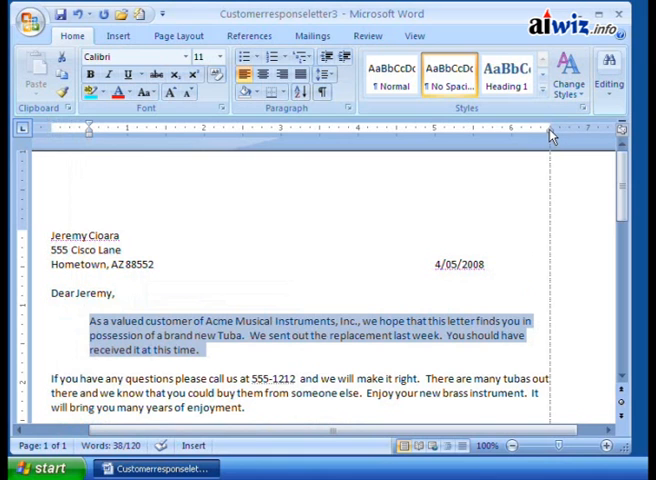
- Drag the Right Indent marker leftward so the paragraph's lines wrap narrower
left_click_drag(552, 128, 490, 128)
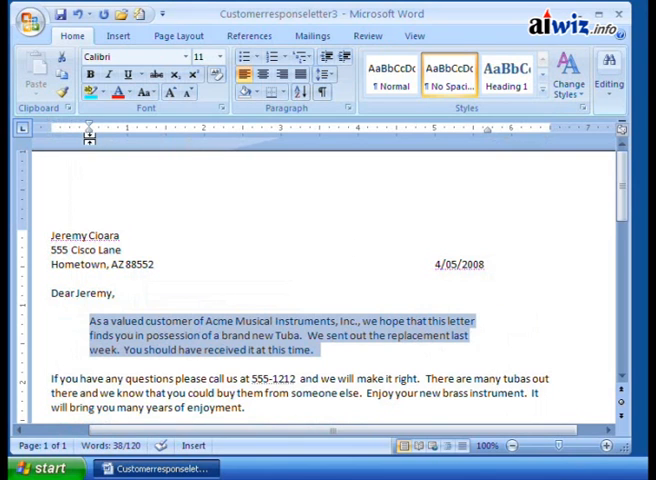
mouse_move(490, 138)
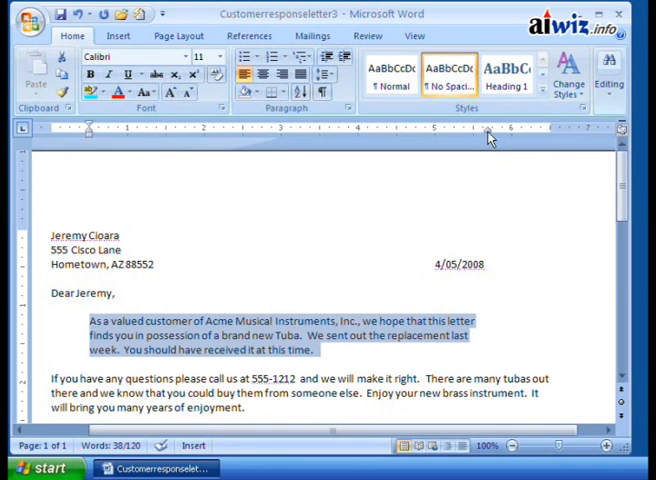
mouse_move(272, 260)
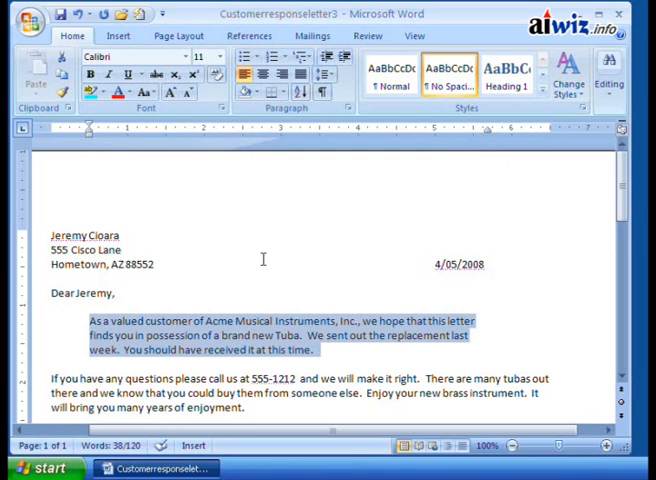
mouse_move(104, 170)
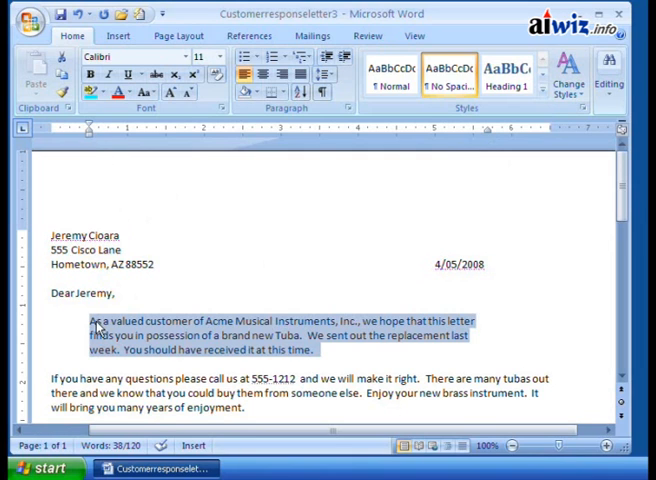
mouse_move(90, 128)
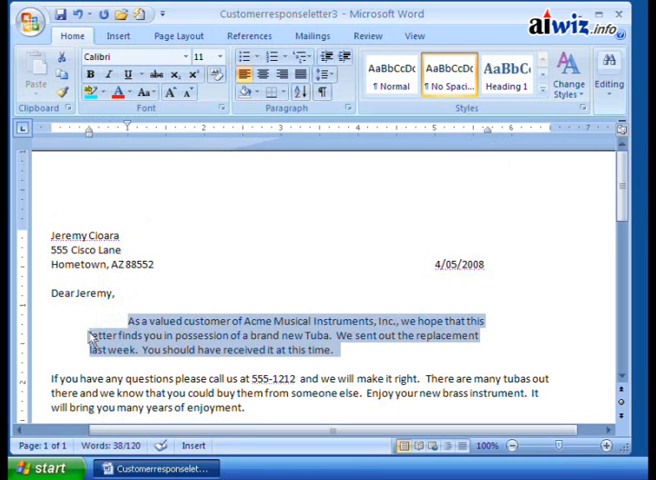
mouse_move(96, 364)
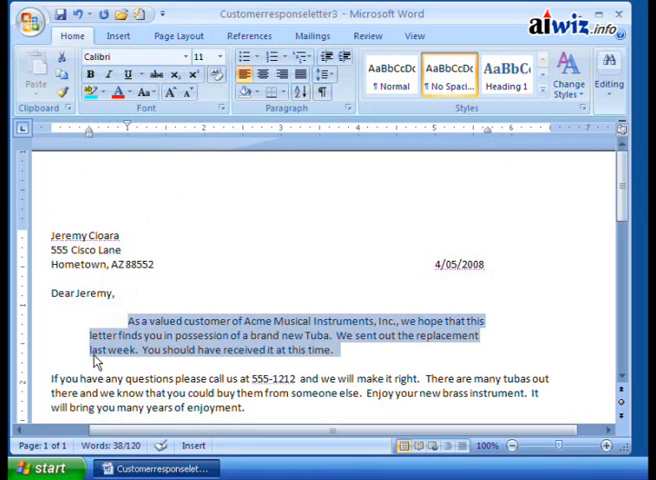
mouse_move(90, 136)
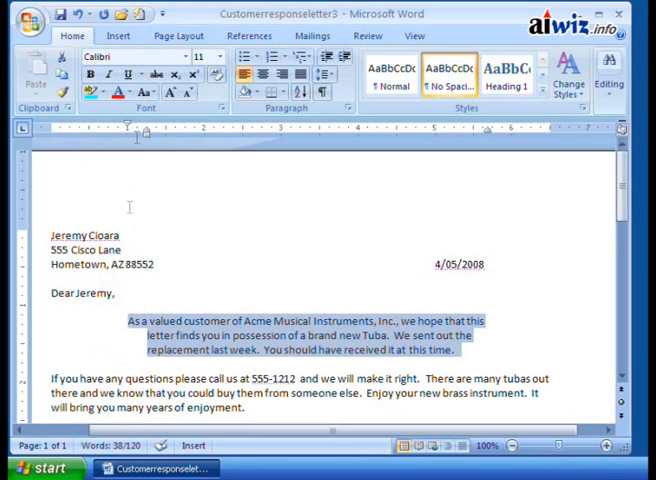
mouse_move(130, 324)
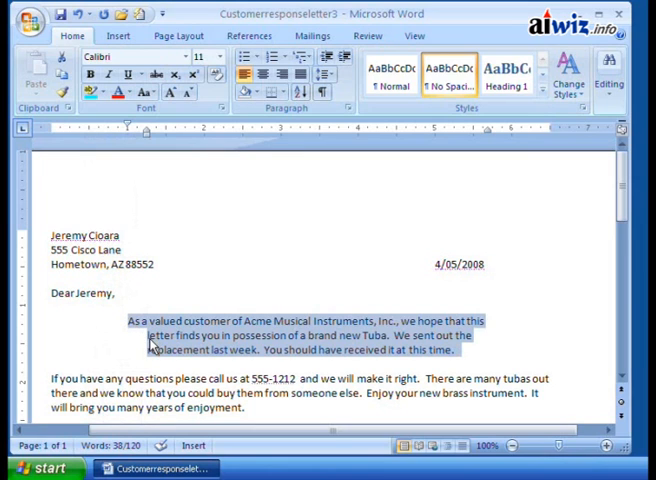
mouse_move(148, 360)
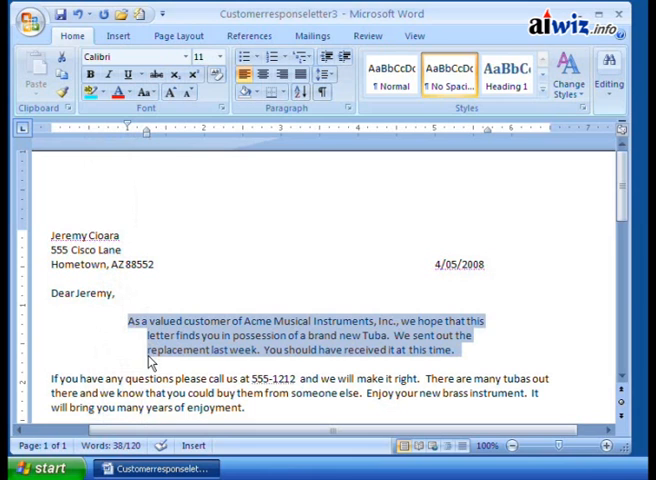
mouse_move(490, 132)
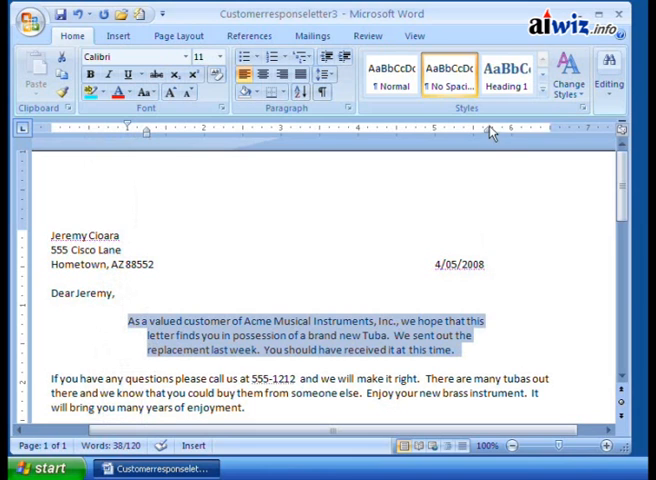
mouse_move(136, 132)
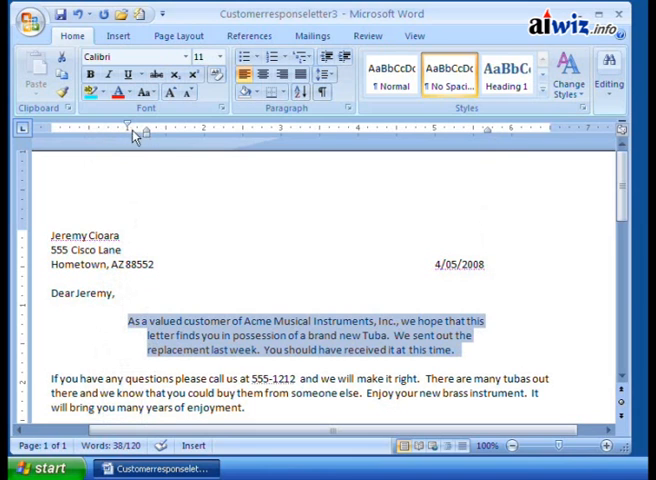
mouse_move(128, 128)
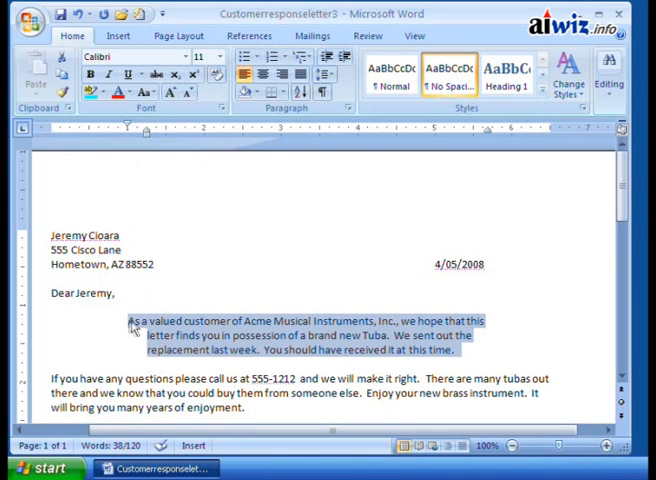
mouse_move(480, 362)
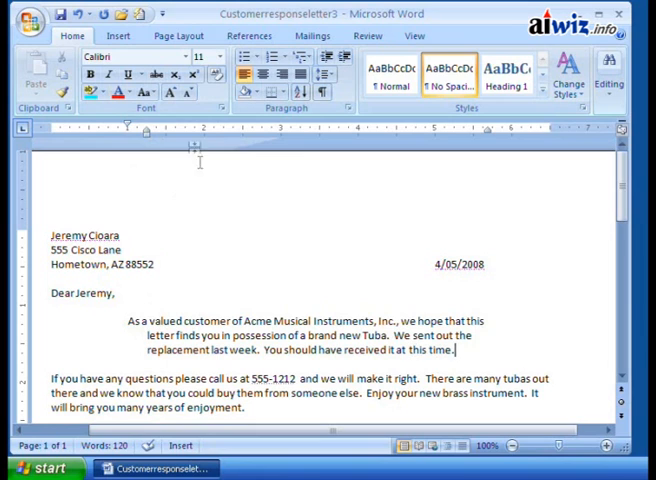
mouse_move(178, 242)
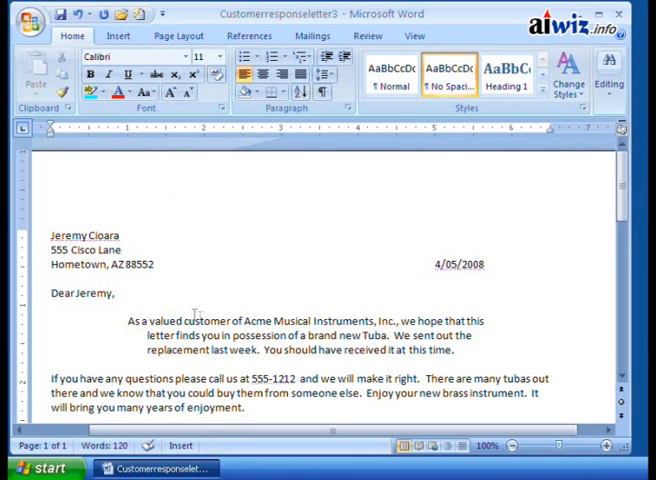
scroll("down", 3)
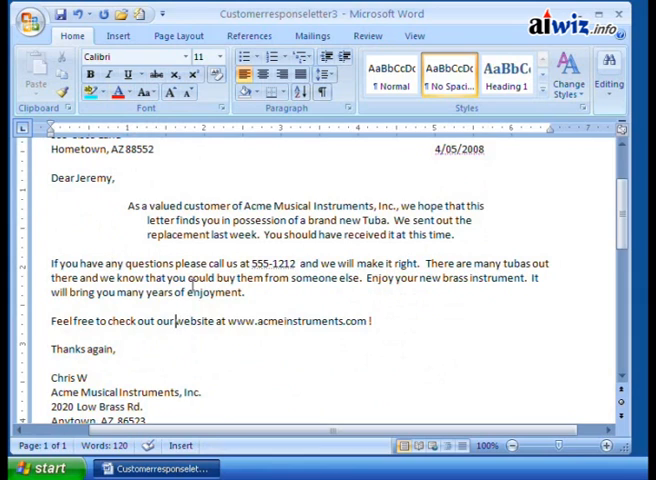